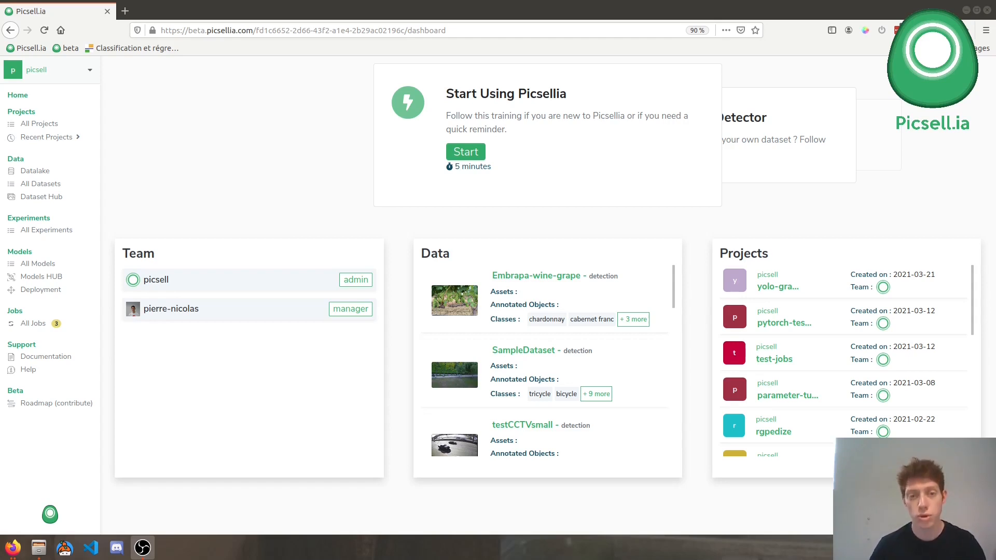
- Open Embrapa-wine-grape and view SVB_1948.jpg's sauvignon blanc annotations
click(535, 275)
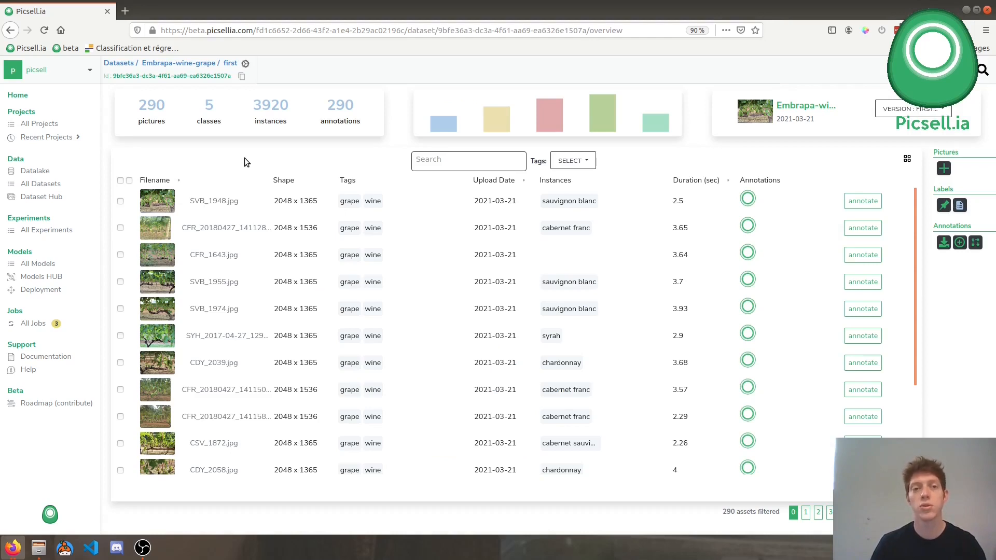
mouse_move(337, 240)
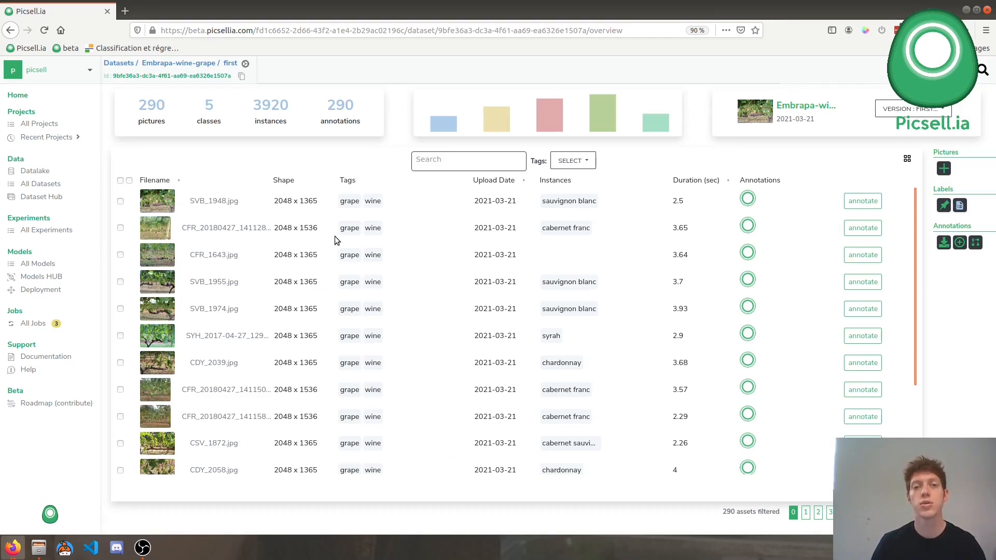
mouse_move(404, 134)
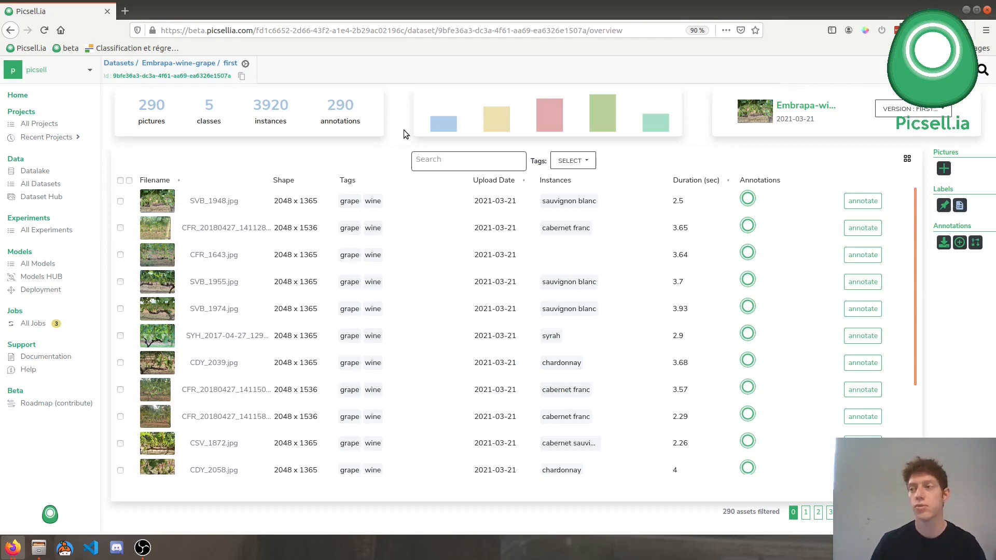
mouse_move(549, 114)
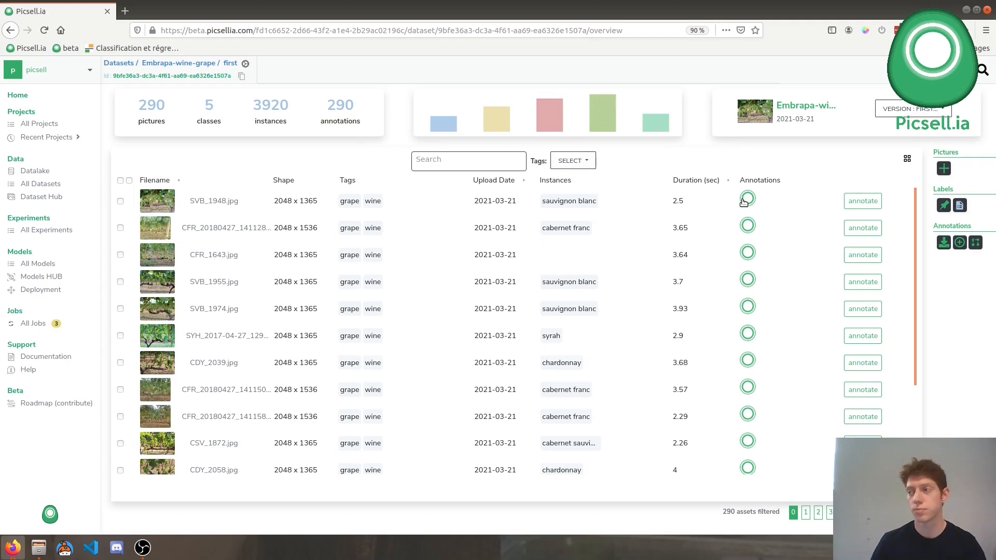
click(862, 200)
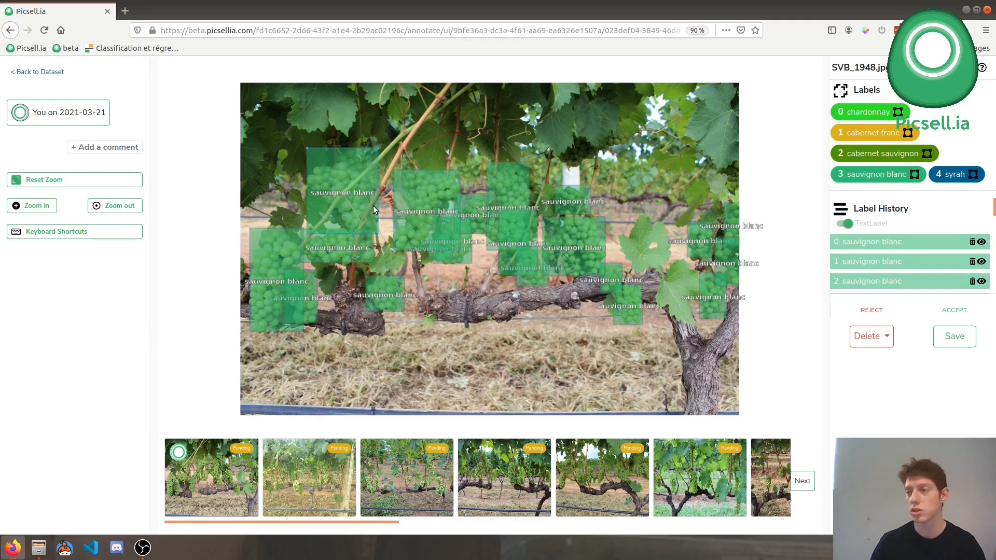
- Return to the Embrapa-wine-grape overview listing 290 pictures, 5 classes and 3920 instances
click(36, 71)
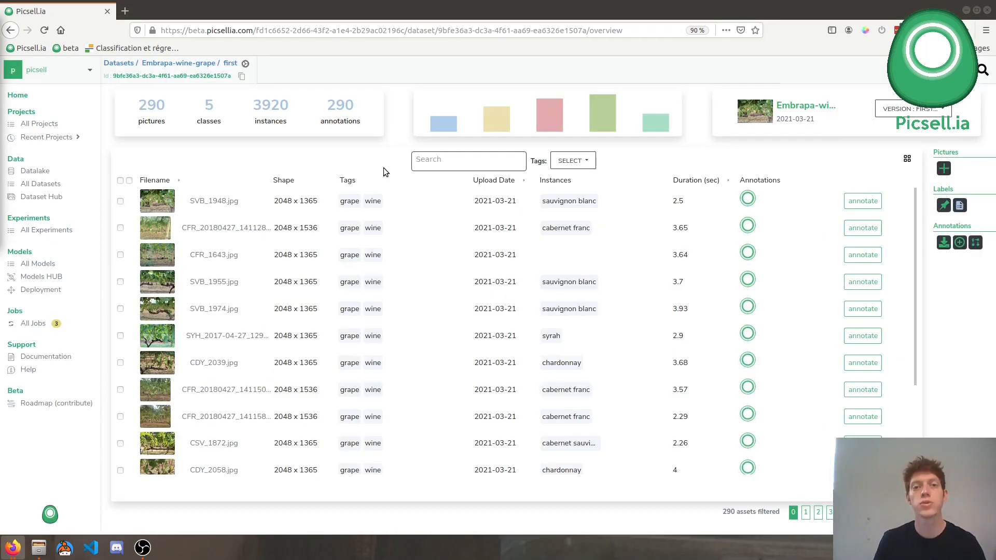
mouse_move(289, 201)
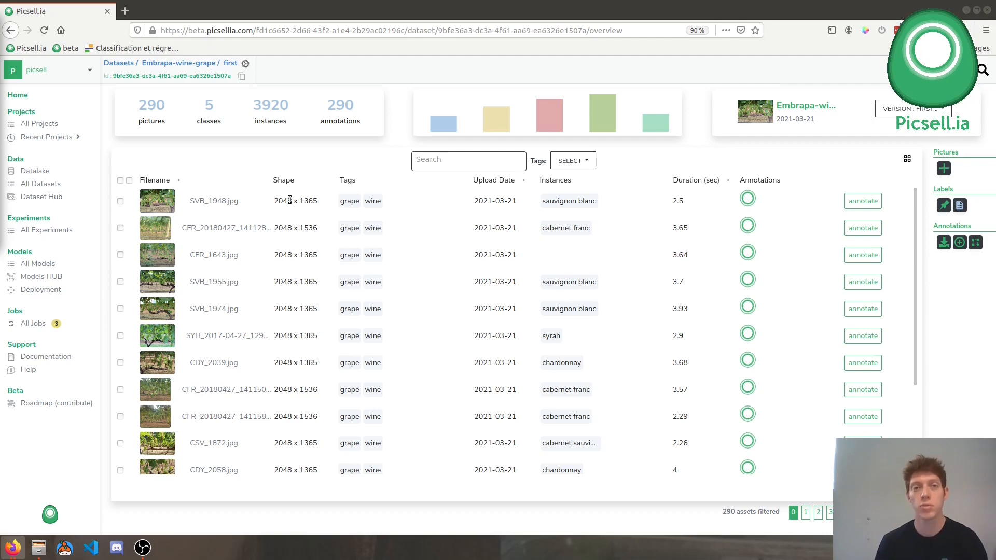
mouse_move(367, 229)
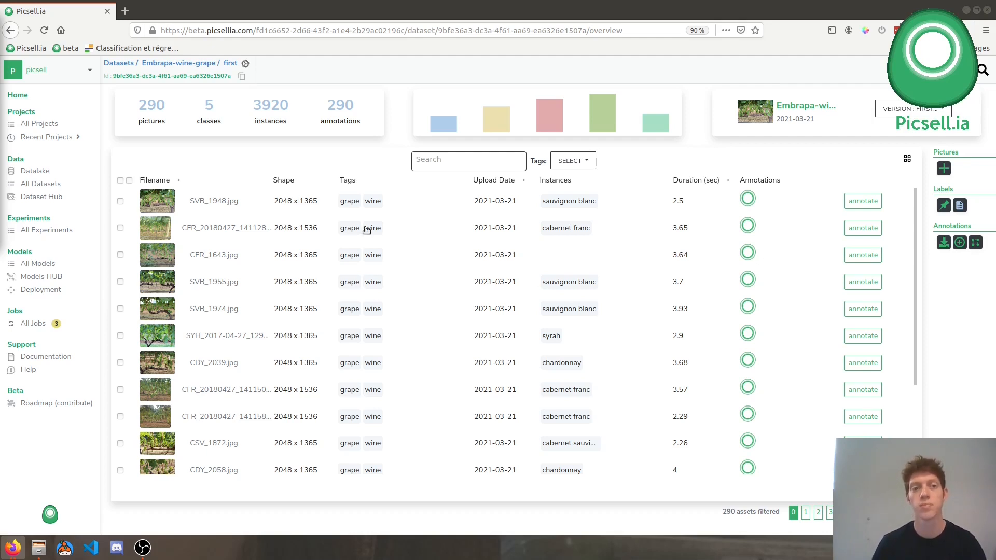
mouse_move(144, 193)
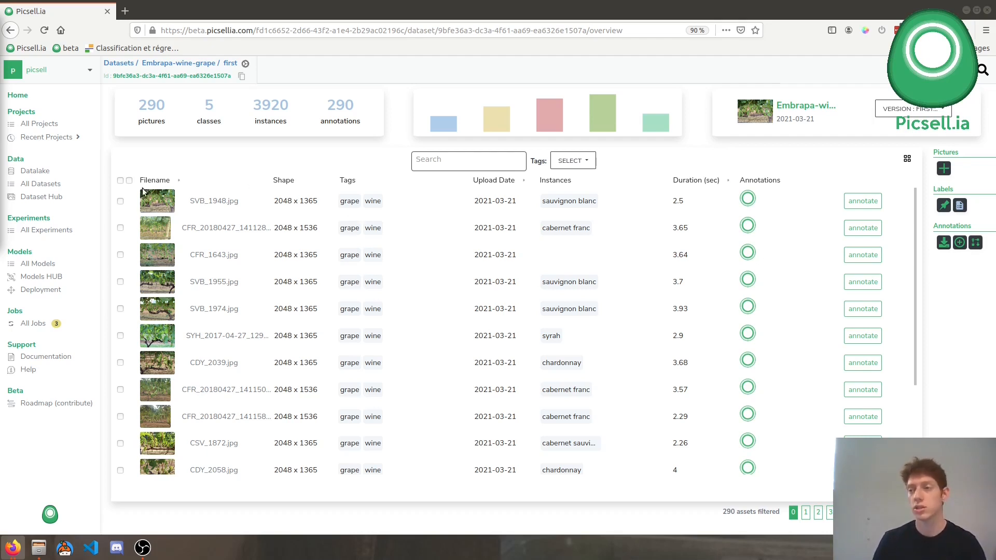
- Select all 290 images and create a blank version named 'grape-one'
click(119, 180)
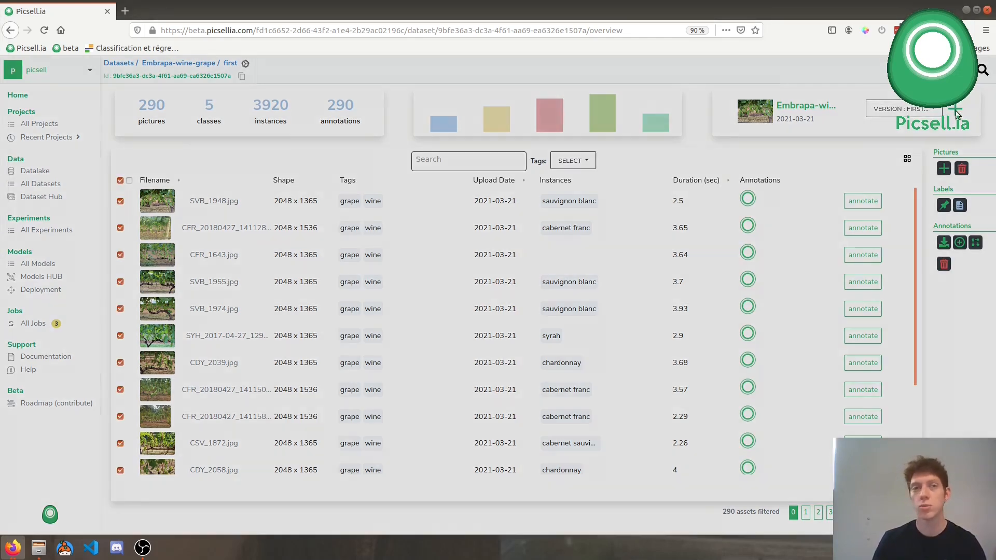
click(955, 113)
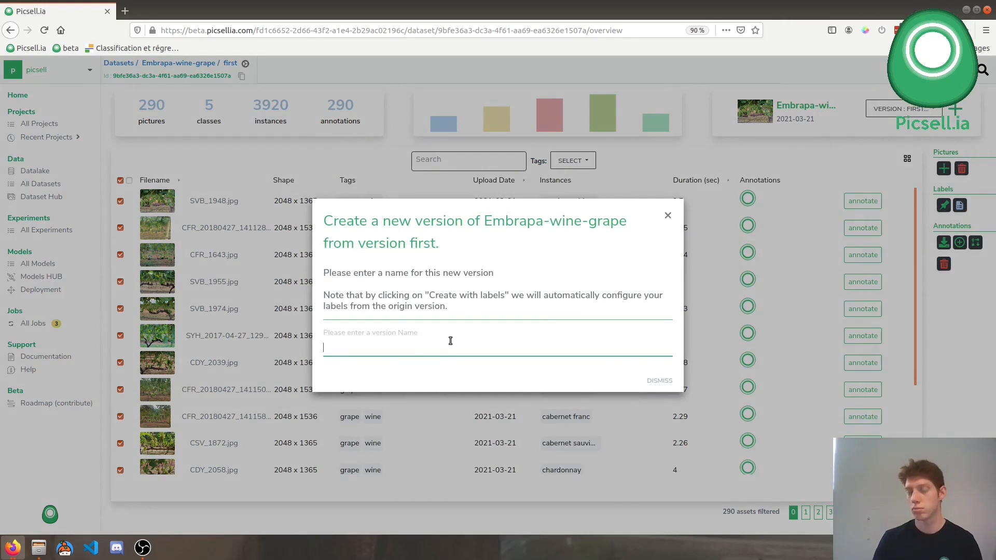
text(grape)
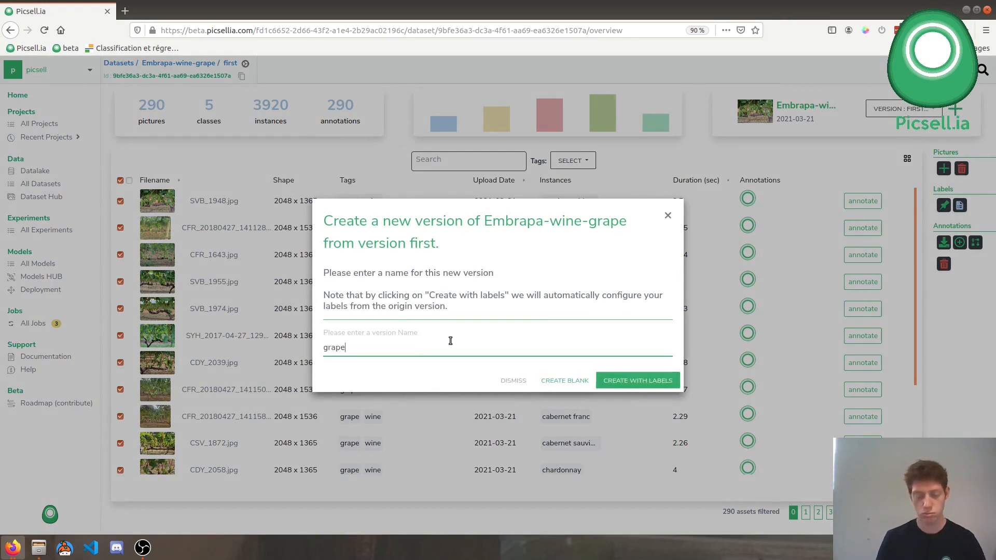
text(-one)
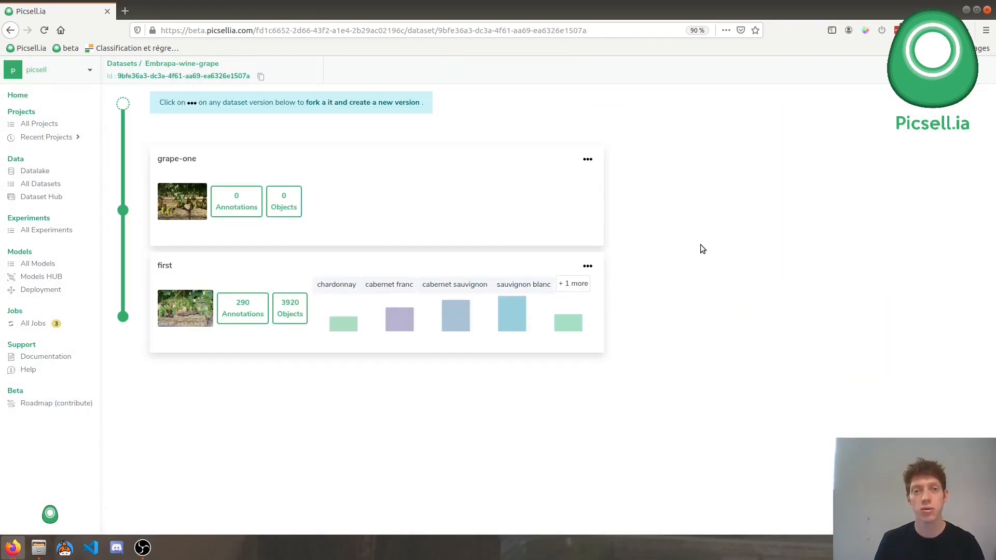
mouse_move(284, 206)
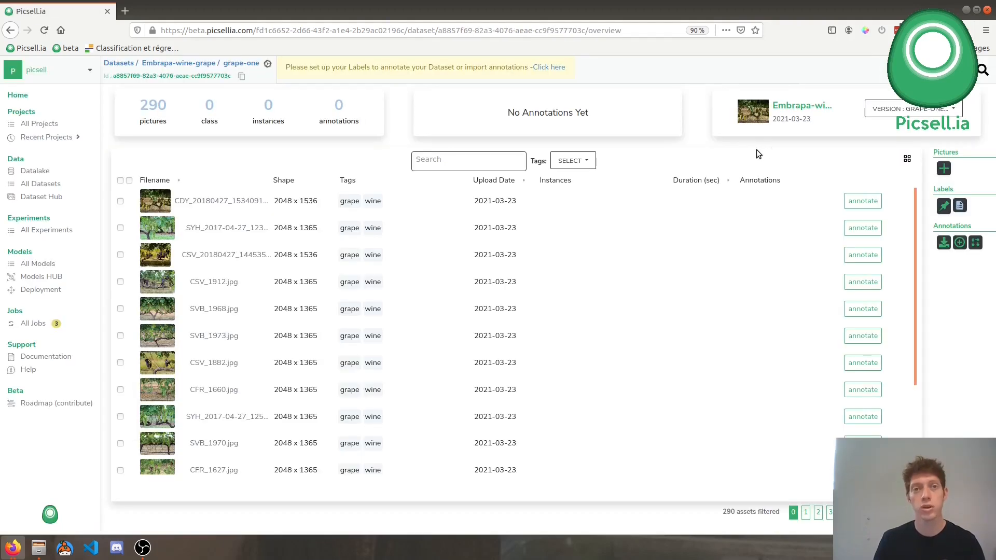
mouse_move(732, 150)
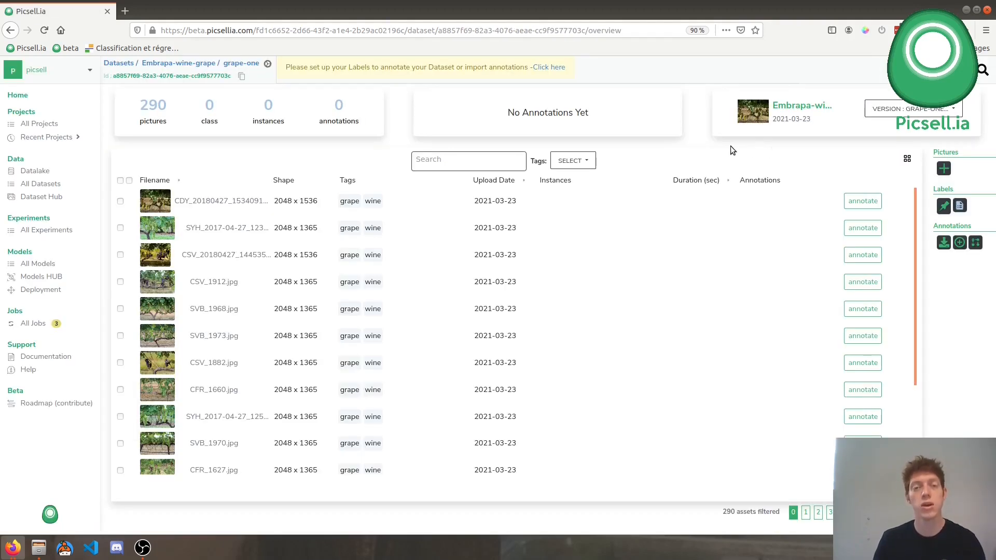
mouse_move(572, 81)
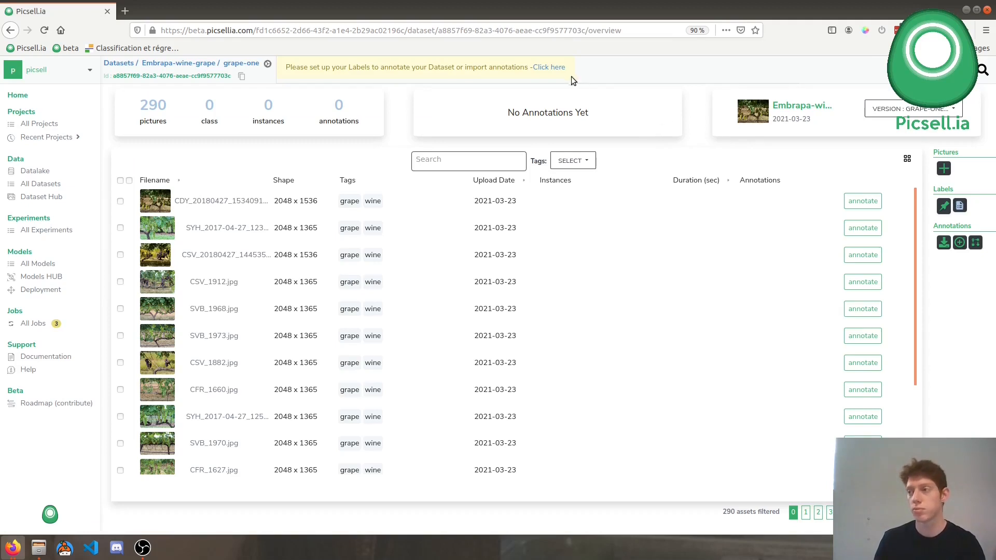
- Create a new object-detection label 'grape' for the grape-one version
click(551, 66)
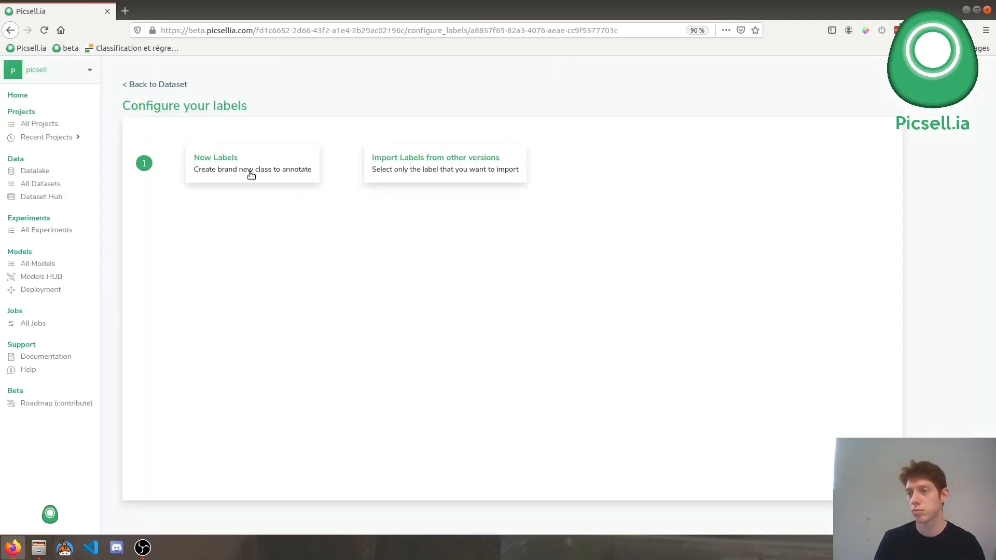
click(252, 163)
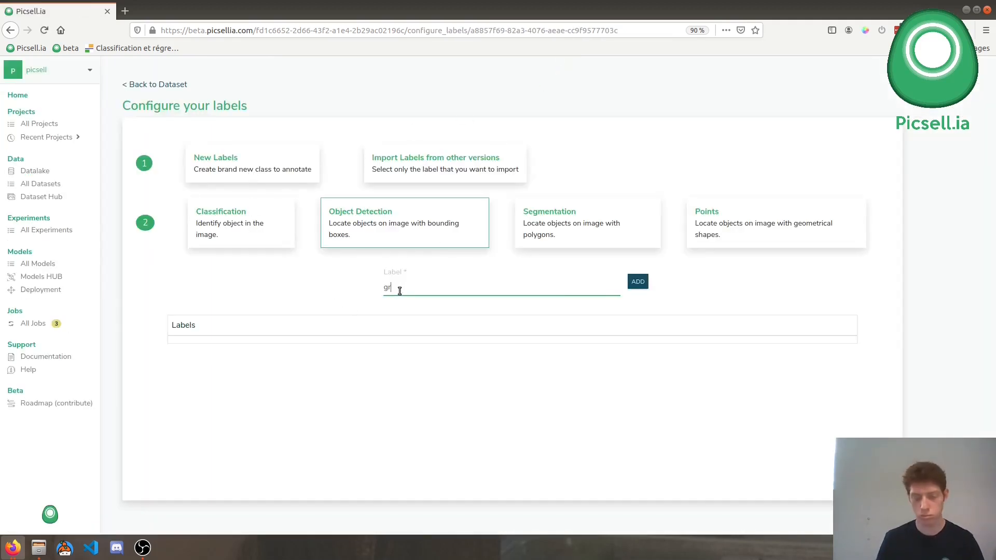
click(637, 281)
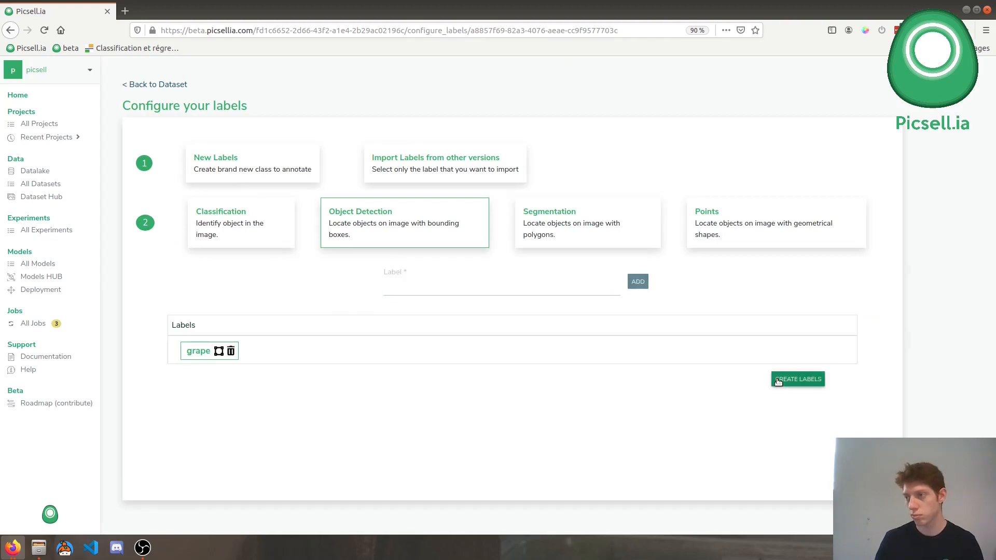
click(797, 379)
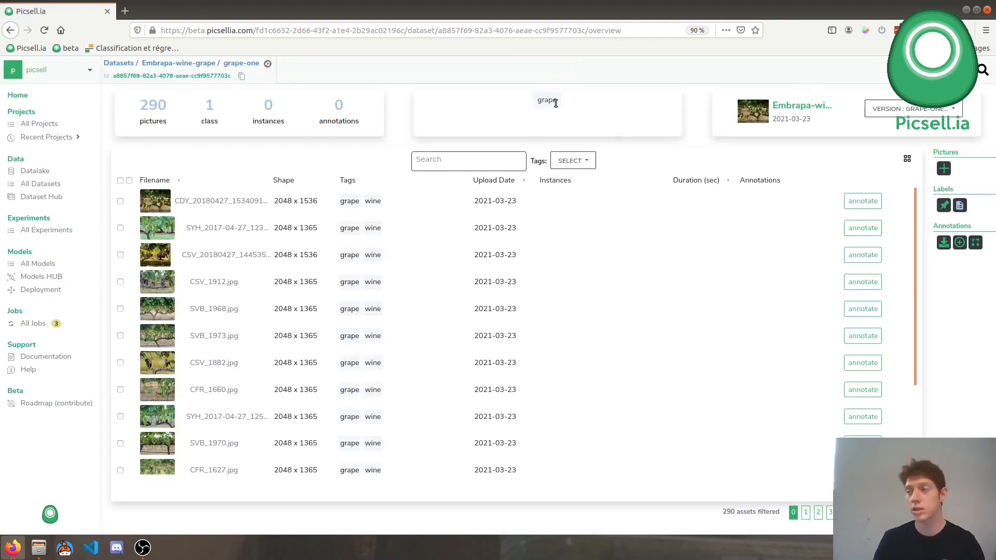
mouse_move(679, 128)
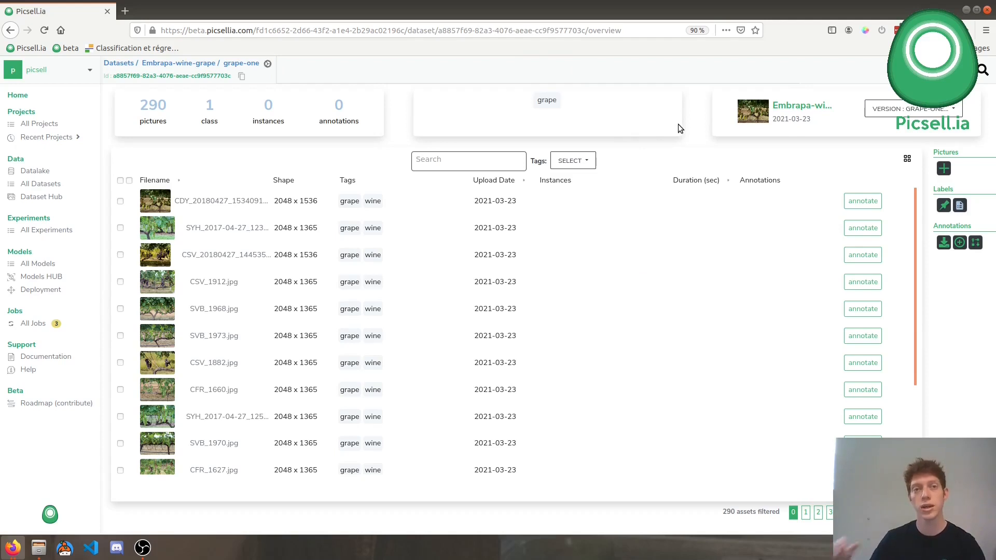
mouse_move(900, 202)
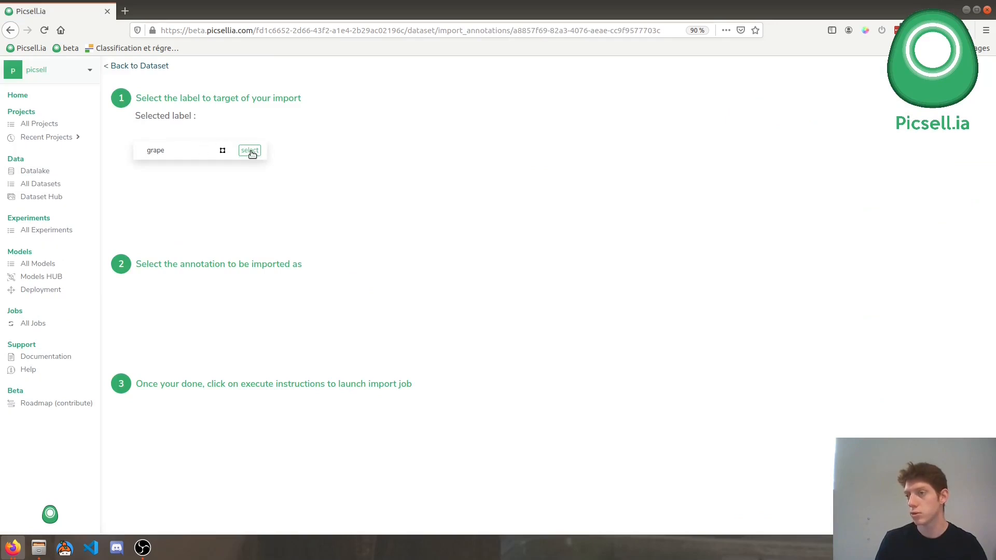
- Merge the chardonnay, cabernet franc and other variety annotations into the grape label and execute
click(249, 150)
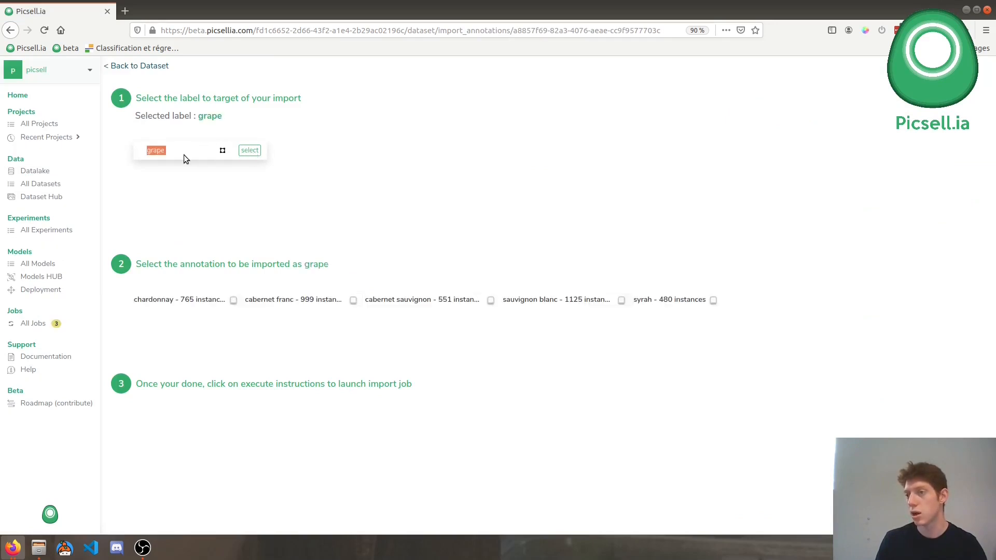
click(233, 300)
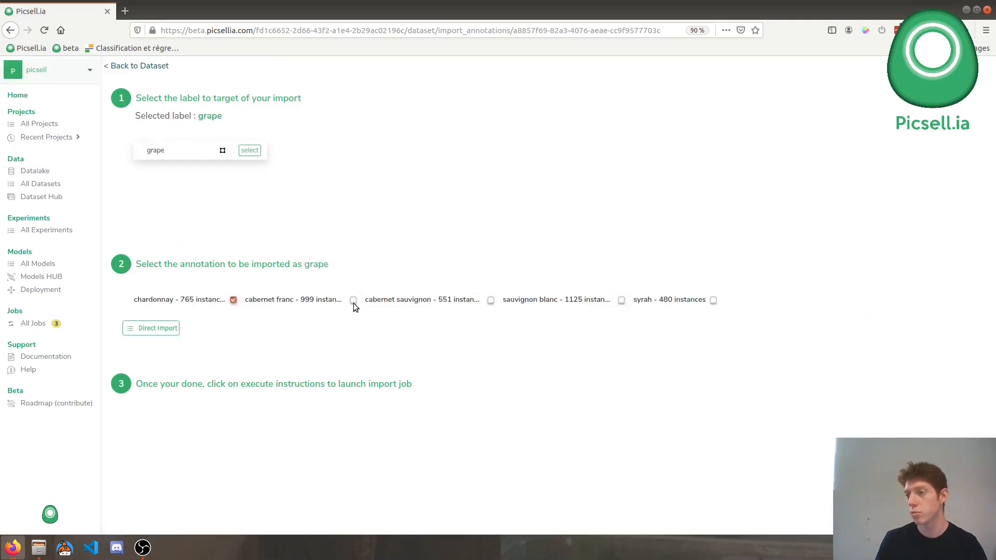
click(353, 300)
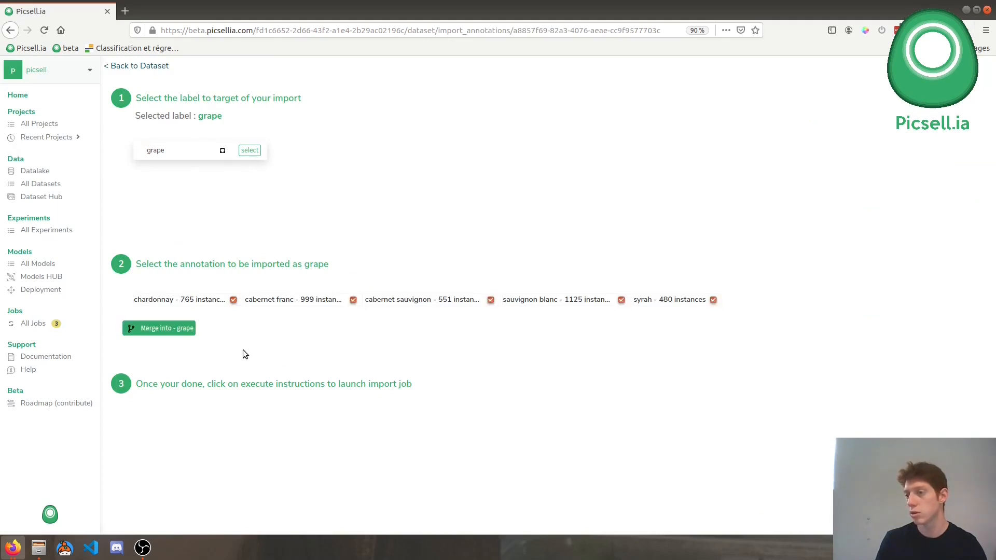
click(159, 328)
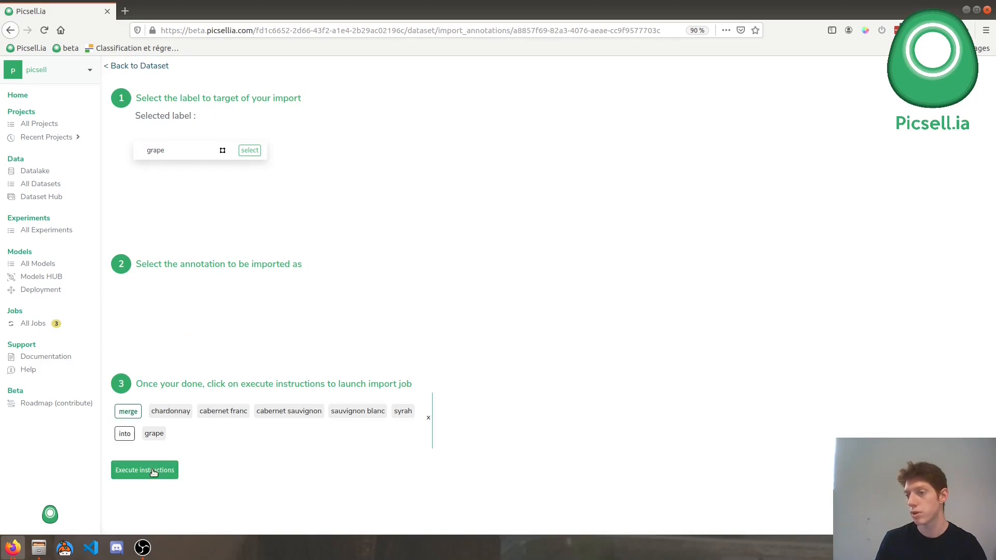
click(145, 470)
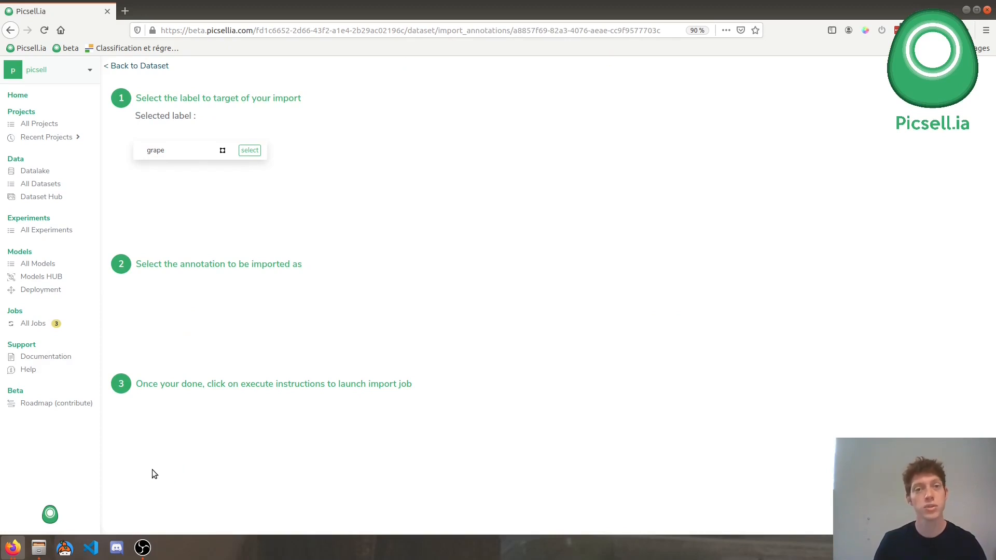
mouse_move(136, 65)
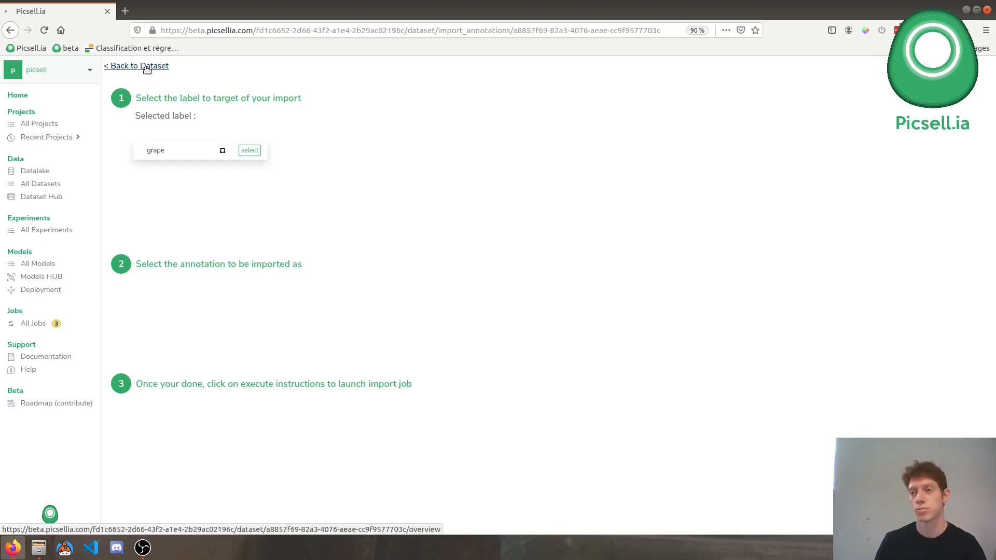
click(135, 66)
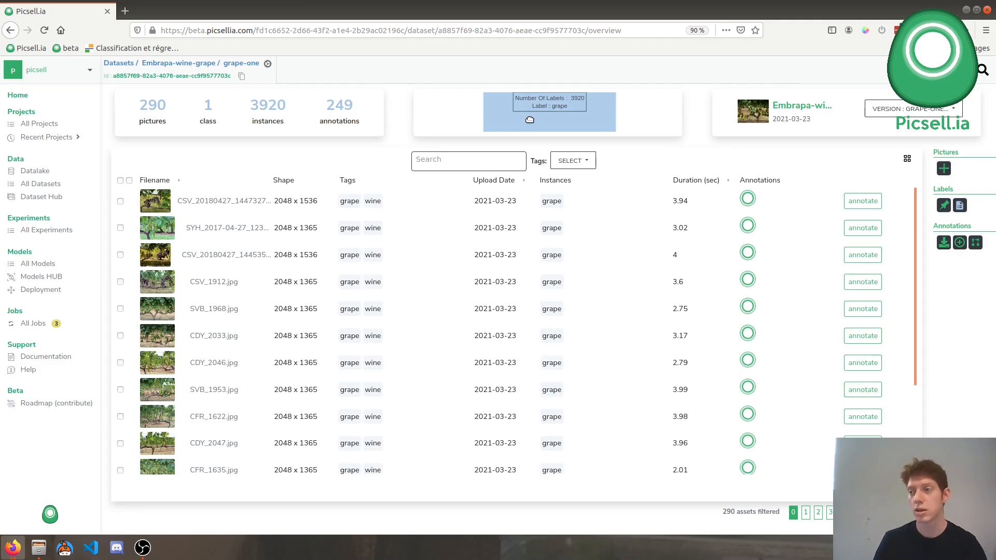
mouse_move(756, 210)
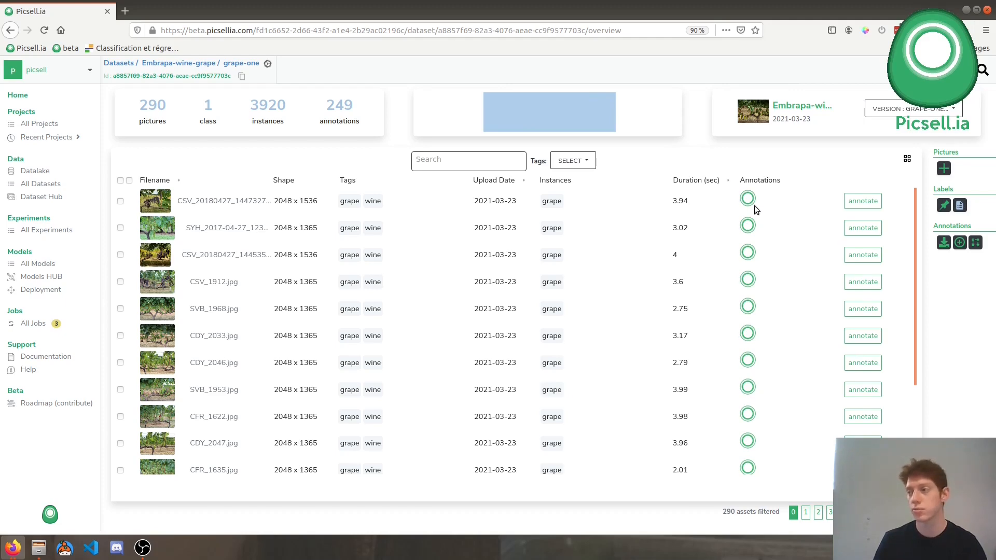
click(862, 200)
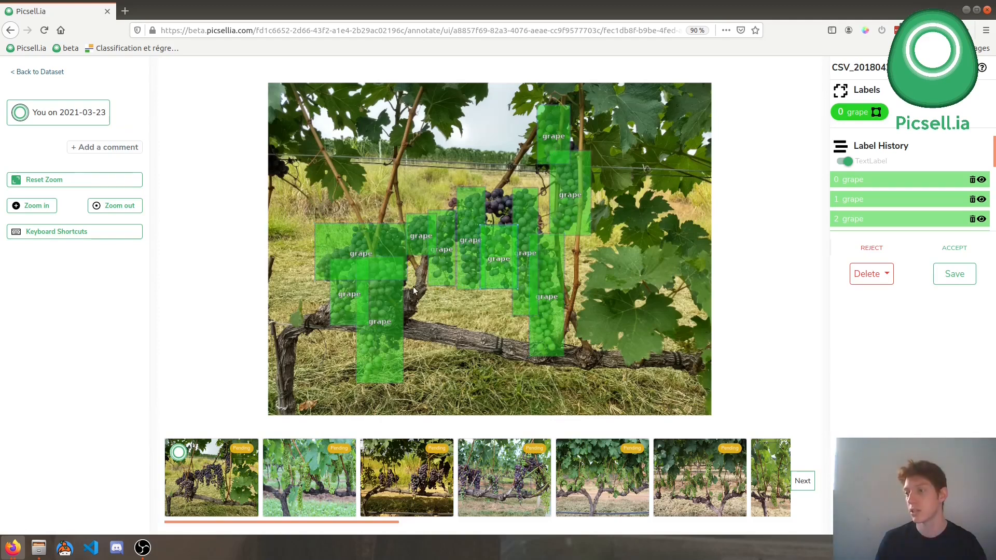
click(309, 477)
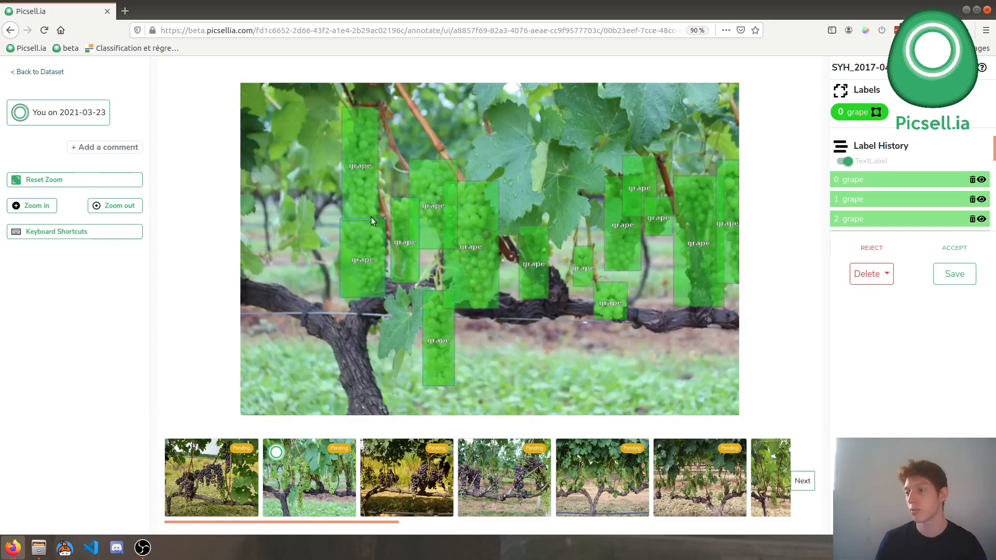
mouse_move(37, 72)
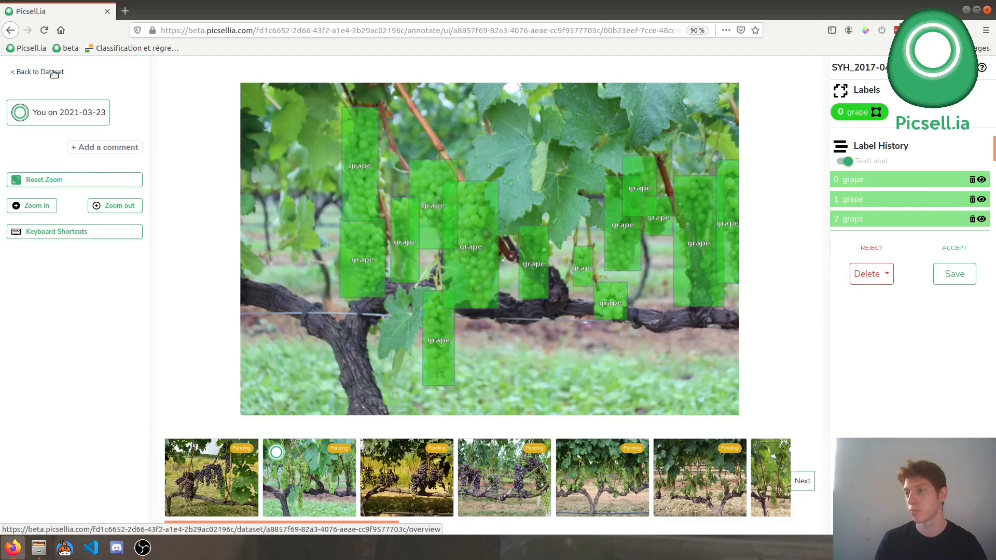
click(37, 72)
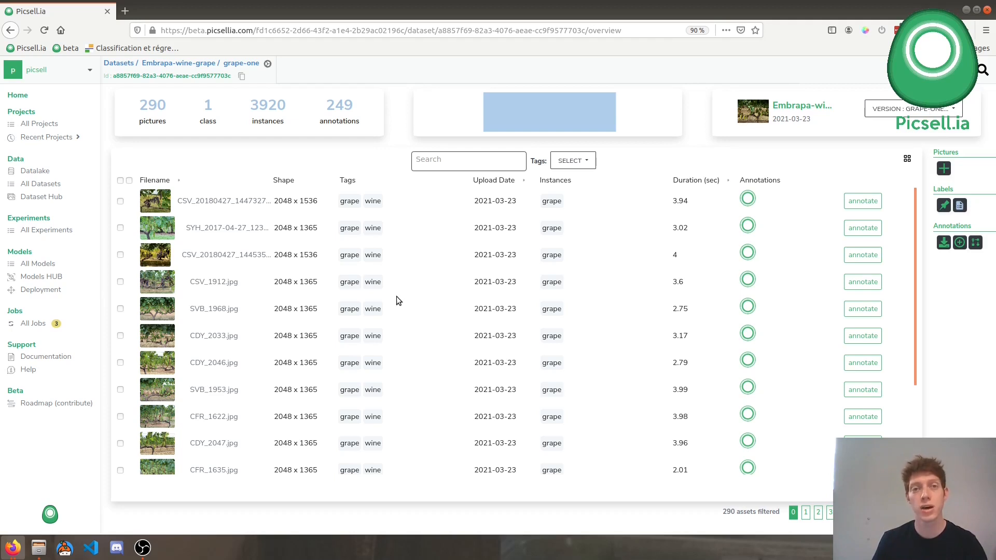
- Create project 'yolo-grape-test' with no members invited
click(39, 124)
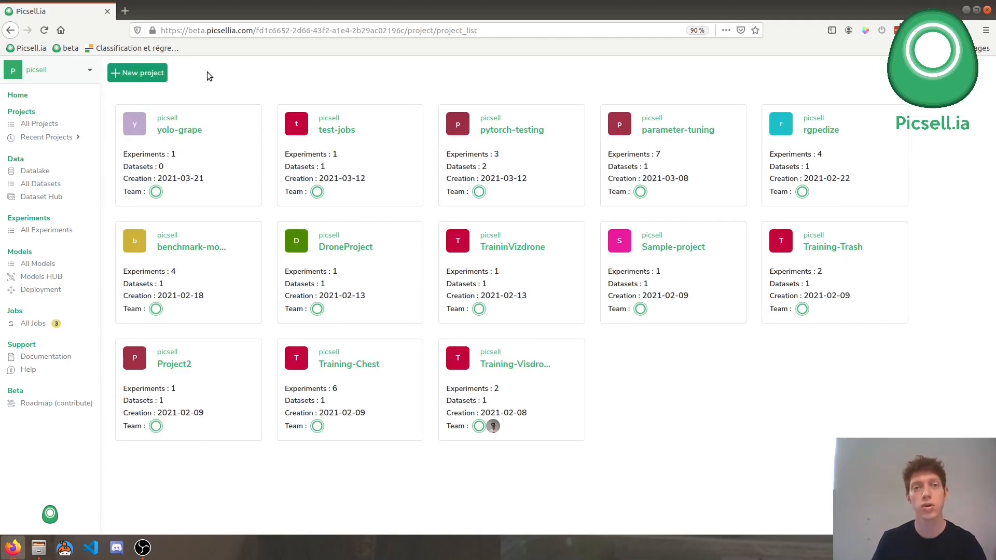
mouse_move(187, 75)
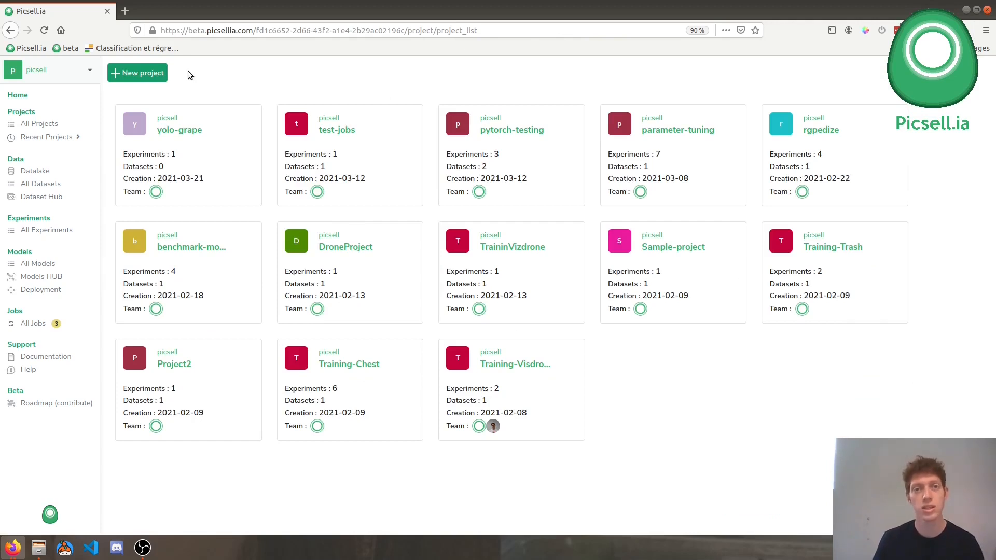
mouse_move(137, 72)
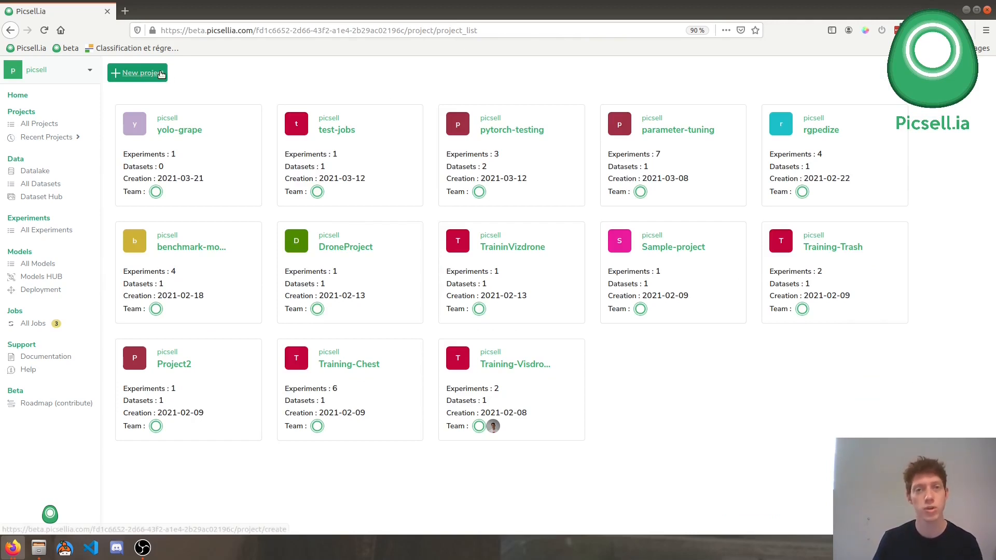
click(137, 72)
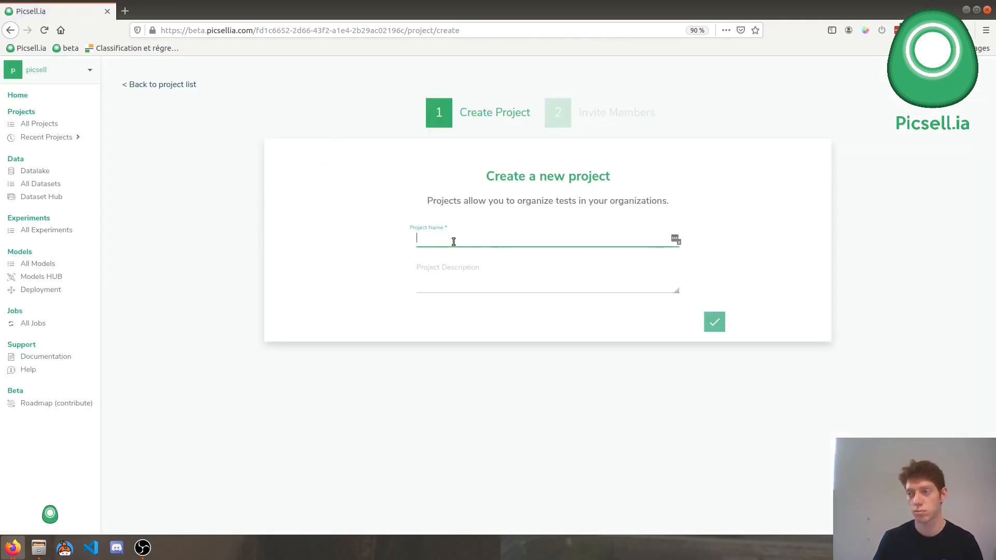
text(yolo-grape)
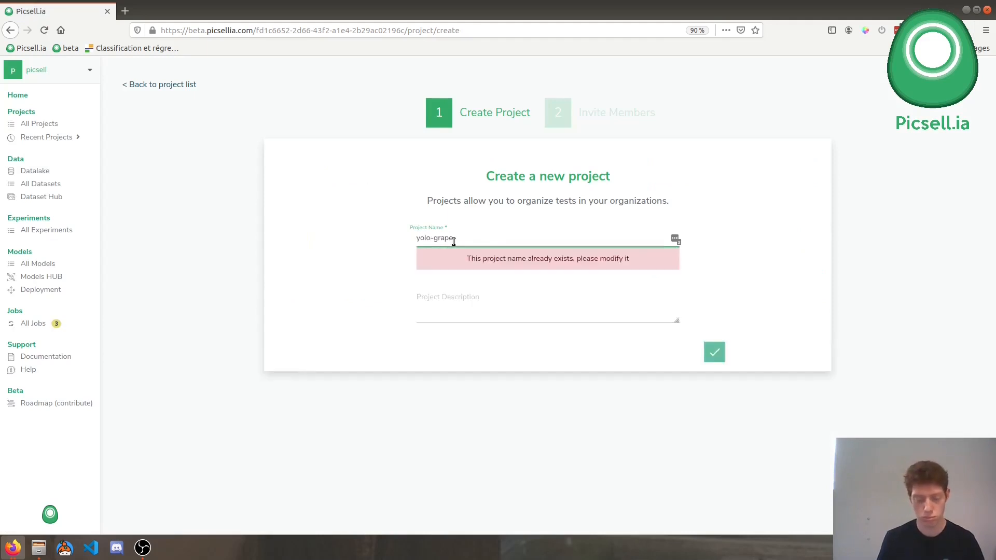
text(-test)
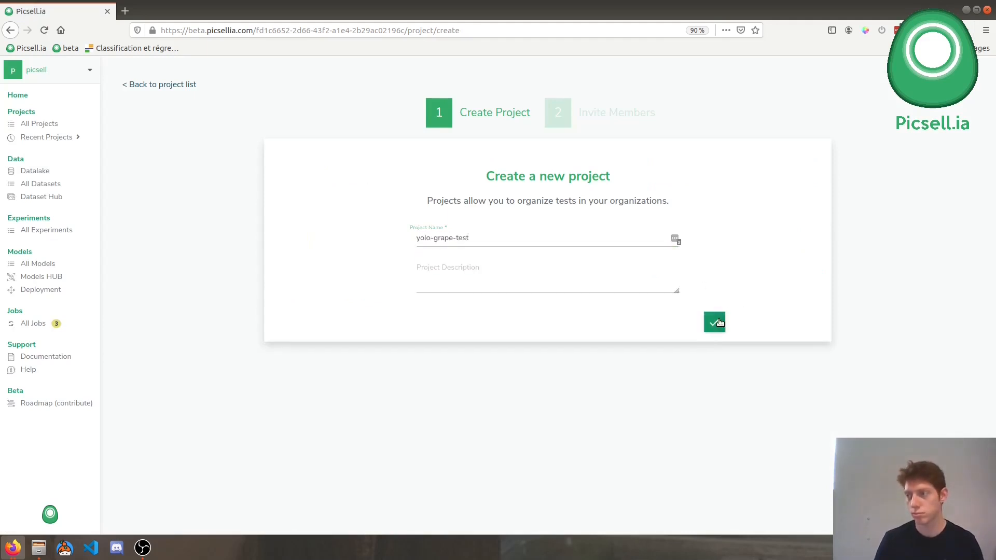
click(714, 322)
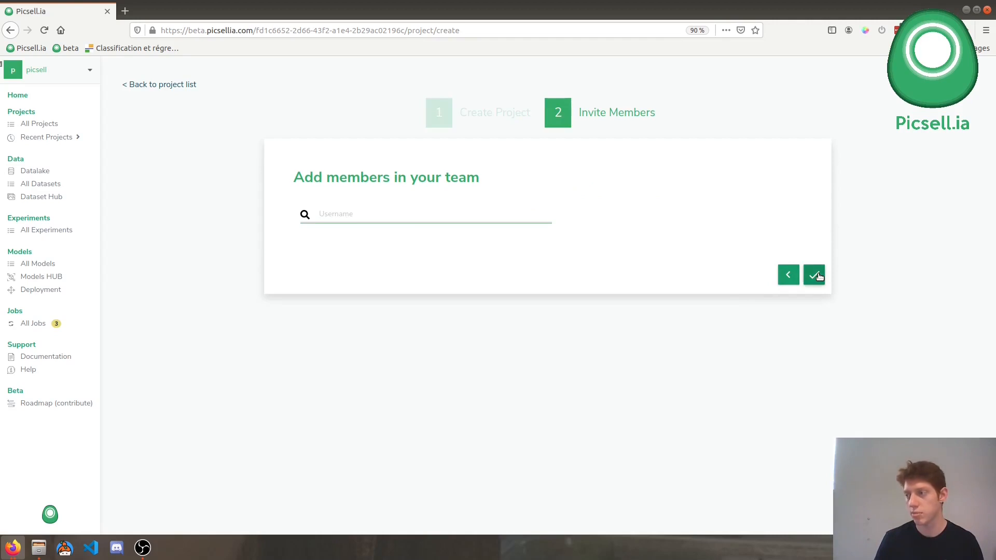
click(814, 274)
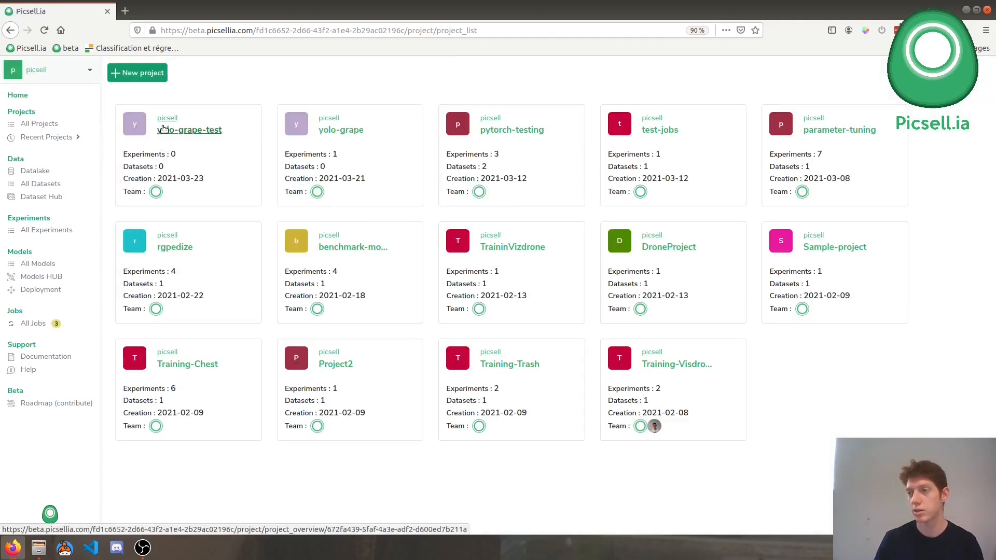
- In yolo-grape-test, select the Embrapa-wine-grape dataset's grape-one version
click(189, 130)
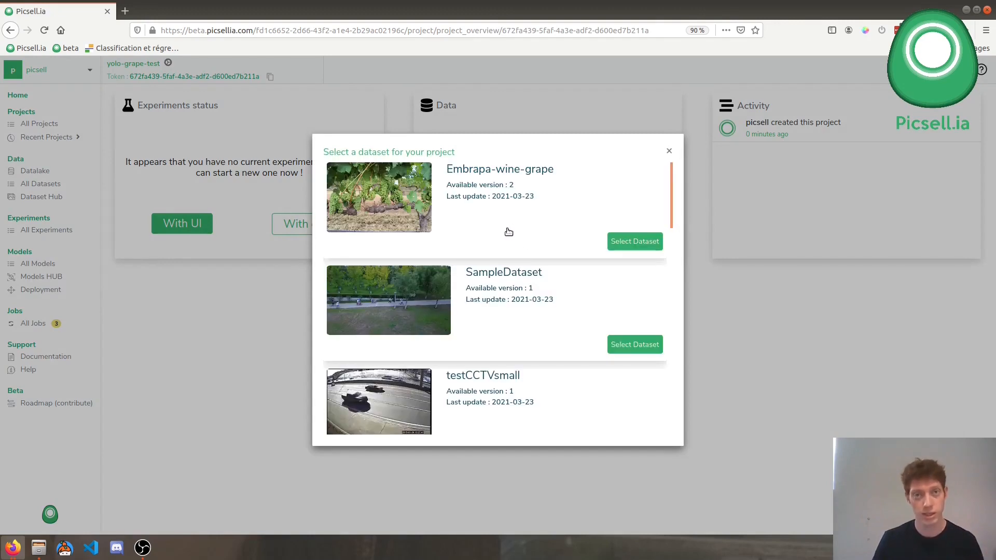
mouse_move(633, 247)
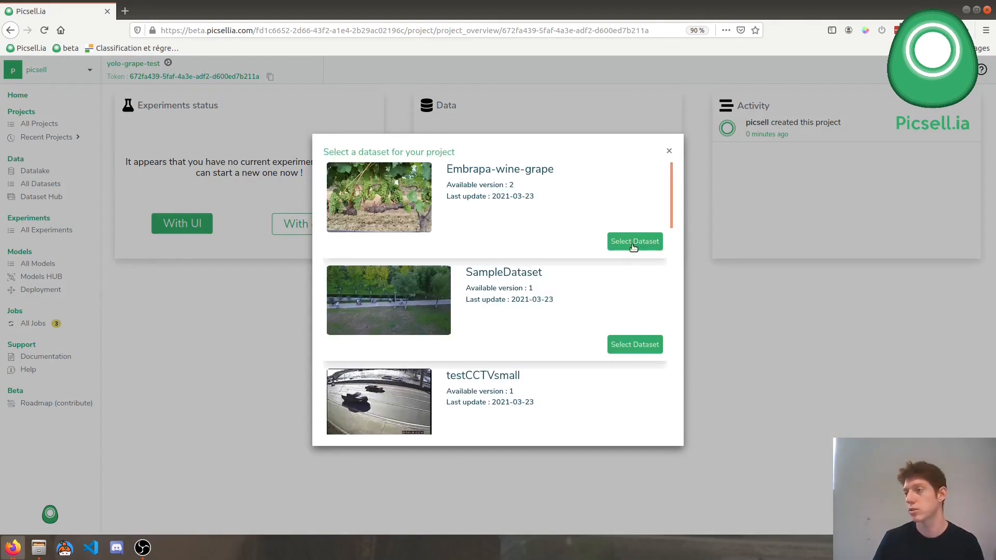
click(633, 241)
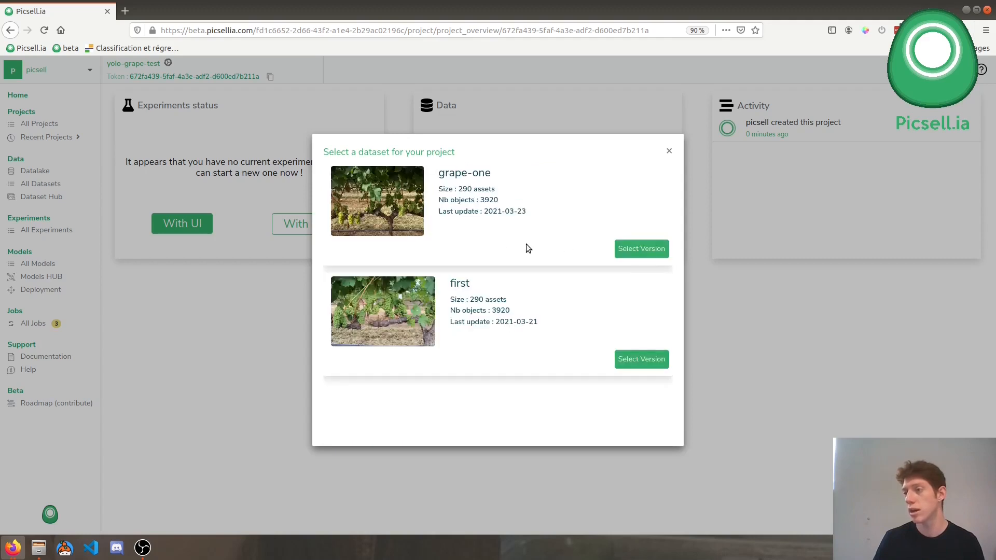
mouse_move(641, 248)
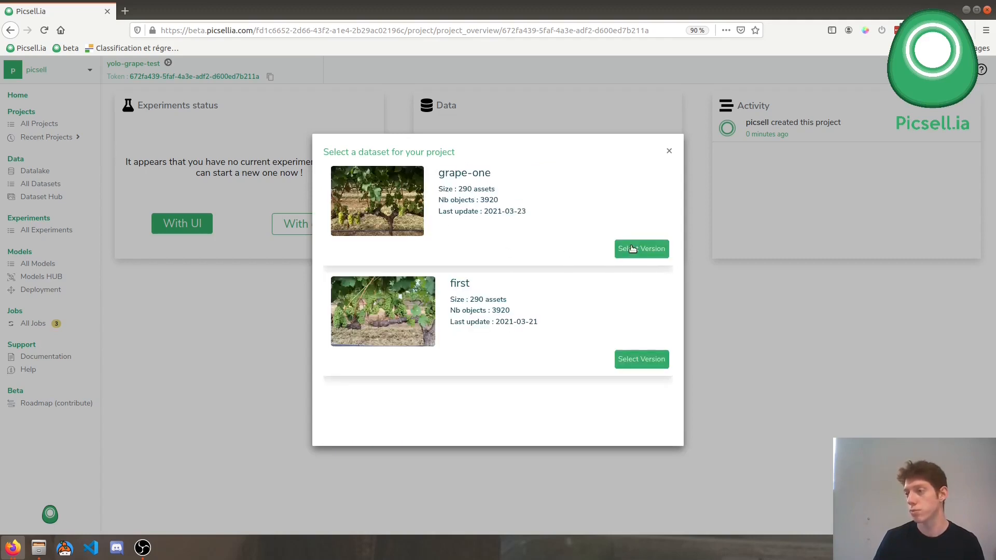
click(640, 248)
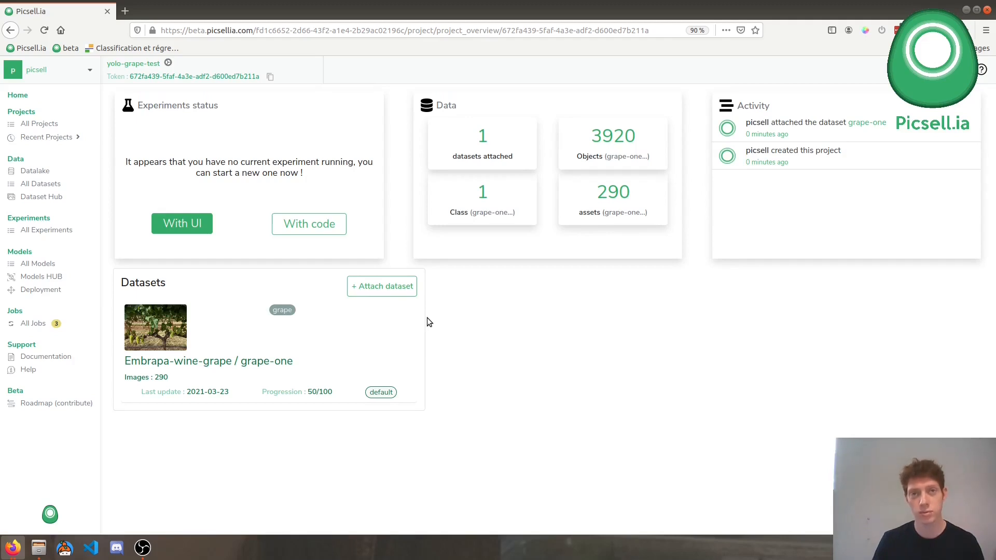
mouse_move(435, 325)
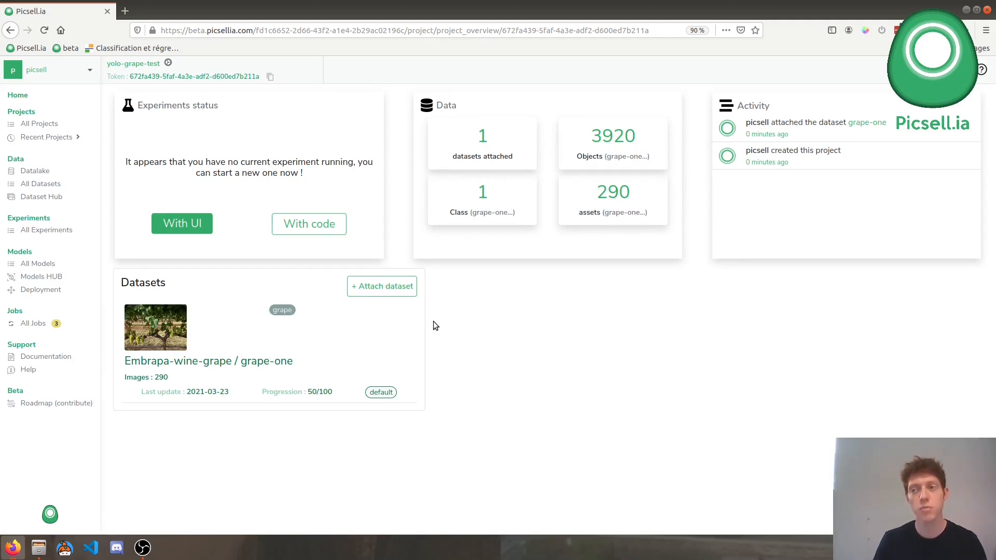
mouse_move(38, 263)
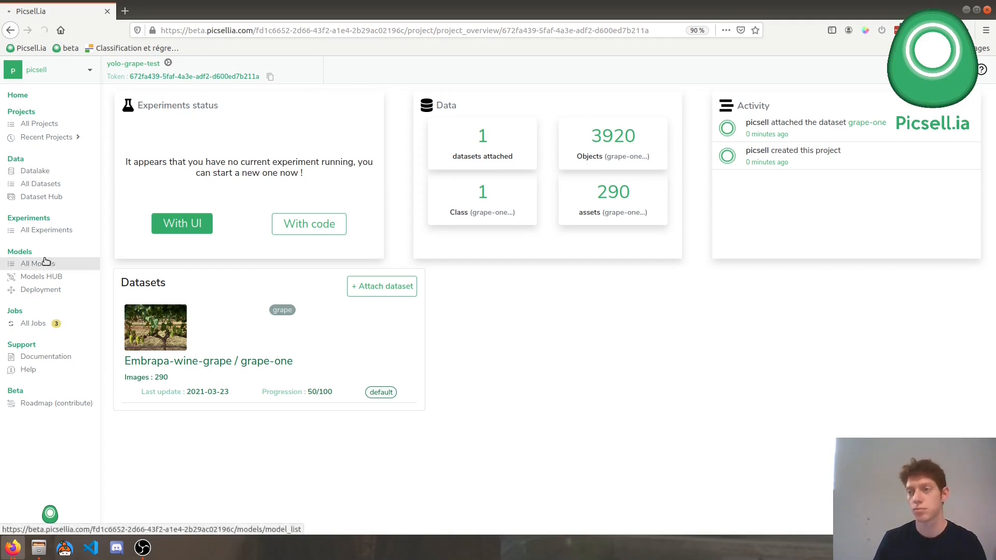
click(38, 263)
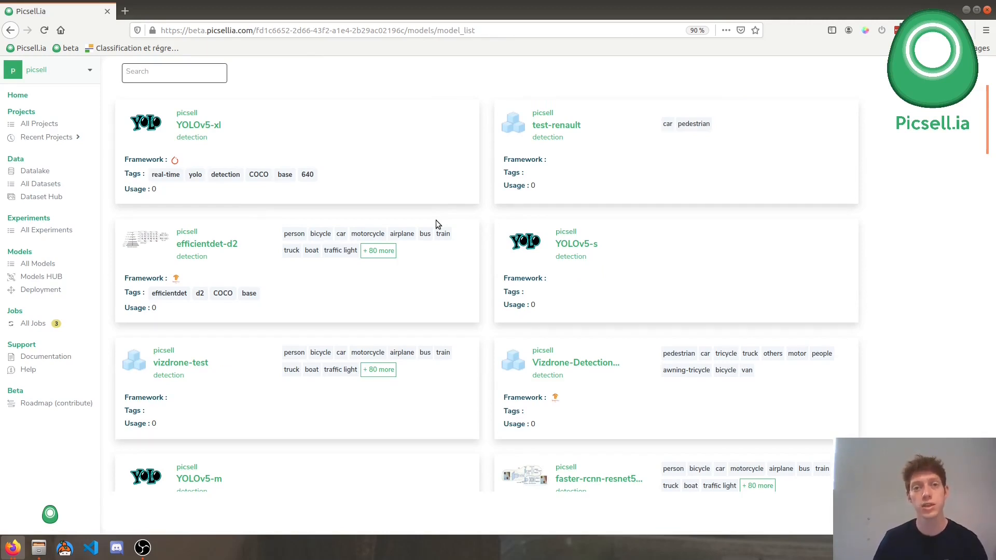
mouse_move(178, 97)
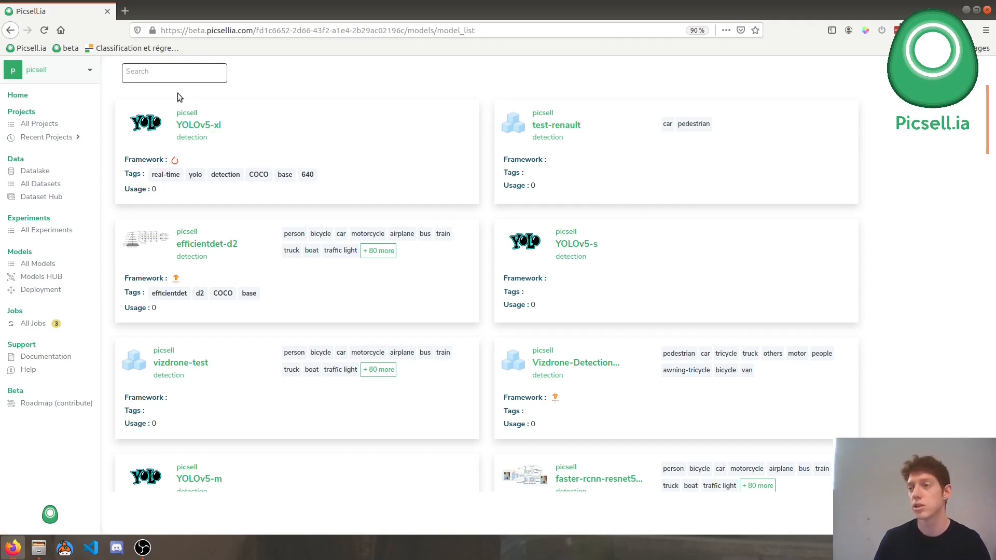
scroll(down, 3)
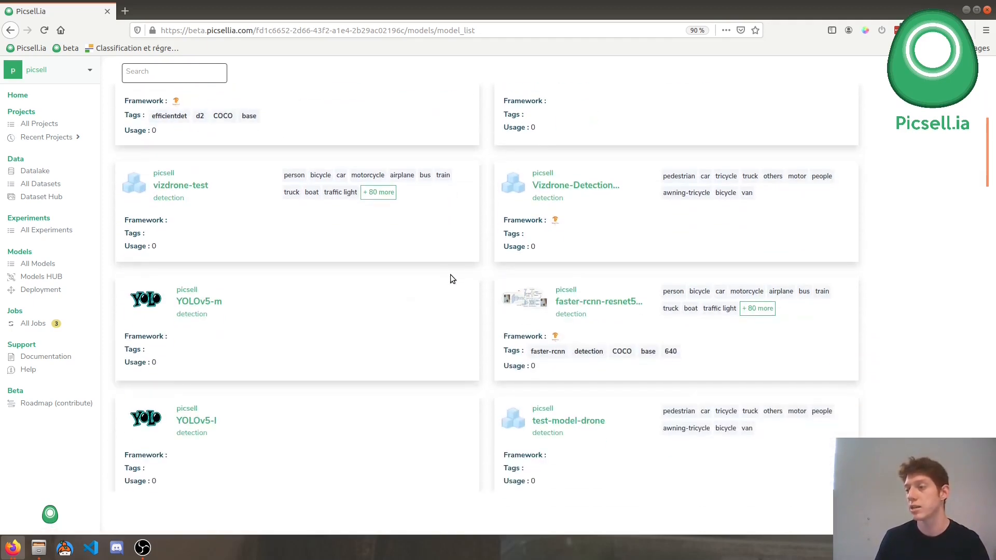
scroll(down, 3)
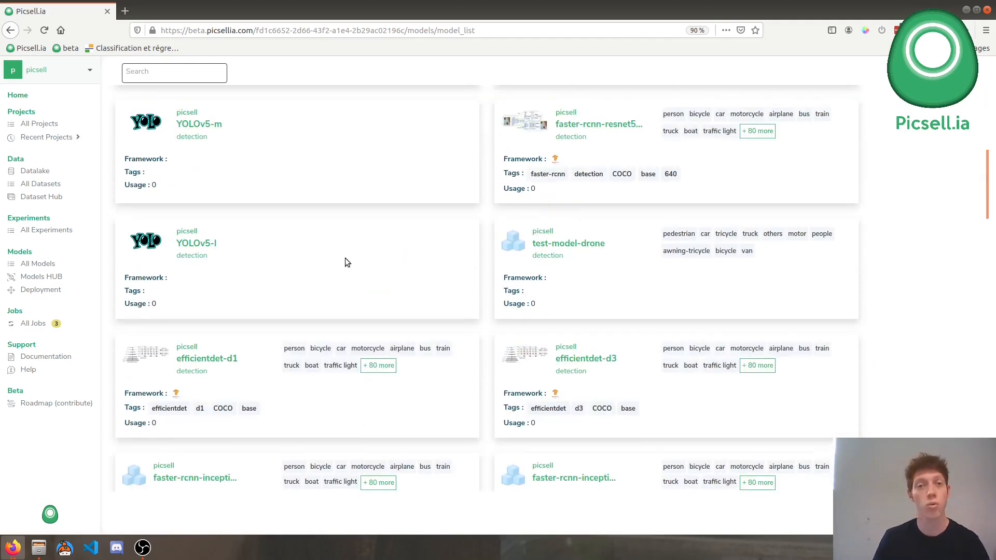
mouse_move(478, 289)
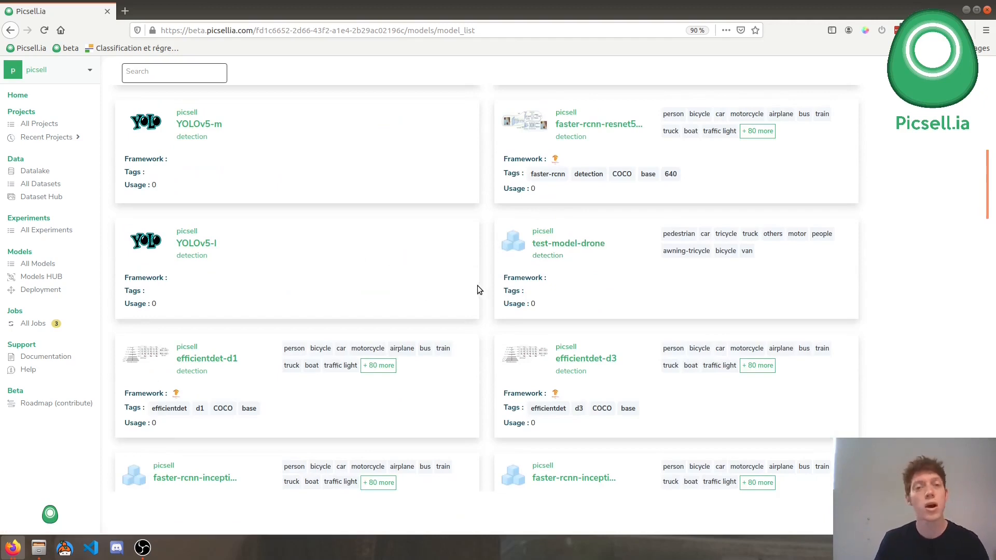
mouse_move(199, 124)
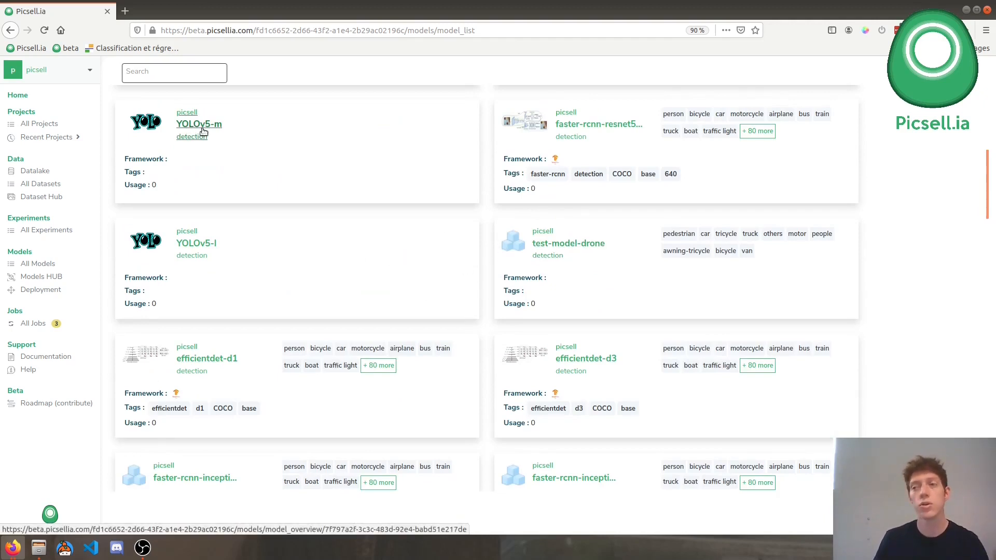
mouse_move(411, 160)
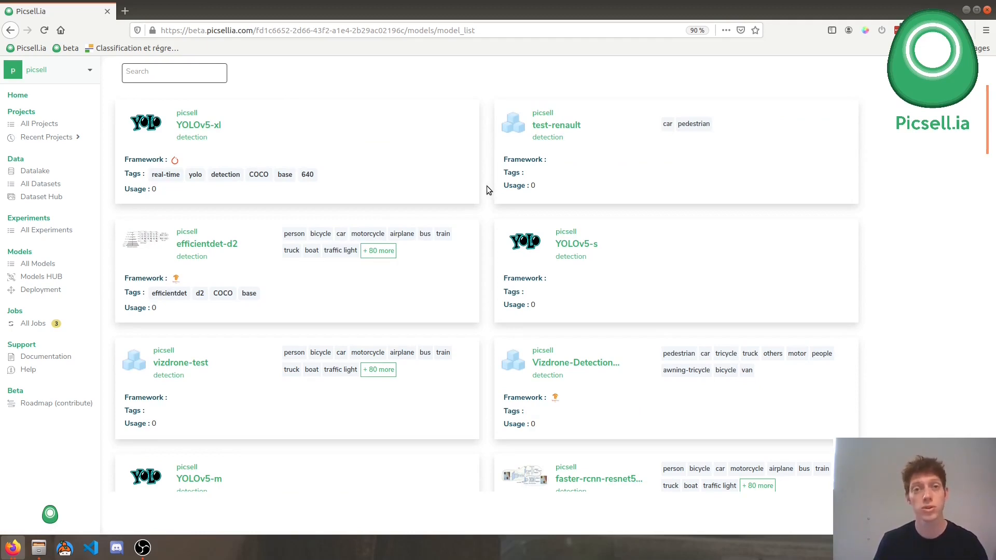
mouse_move(224, 157)
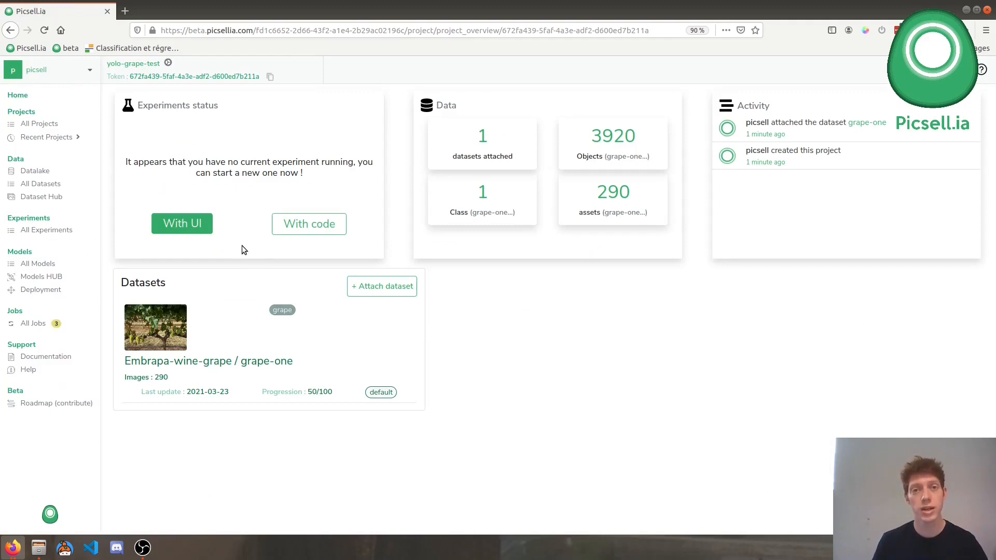
mouse_move(208, 232)
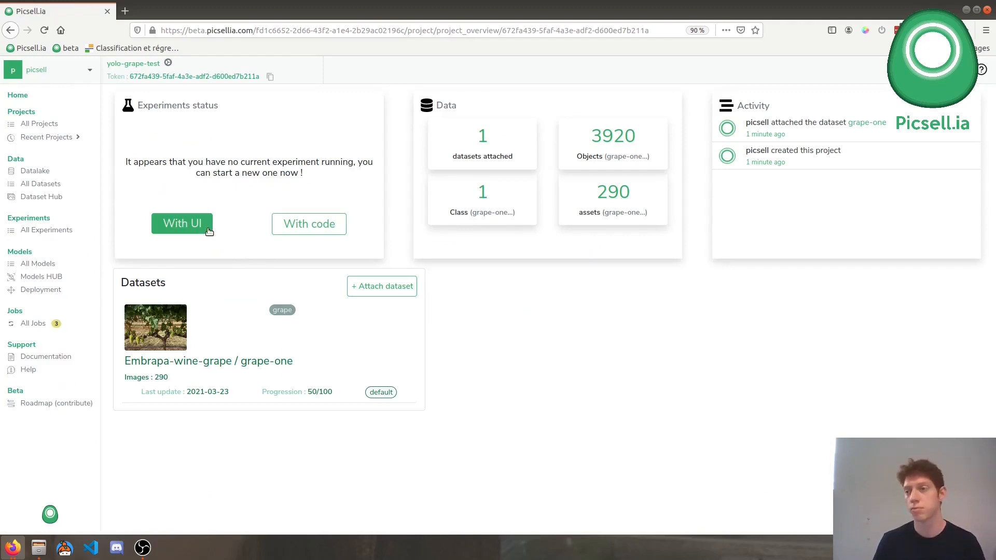
- Start a new experiment named 'v1' based on the Public HUB YOLOv5-m model
click(181, 223)
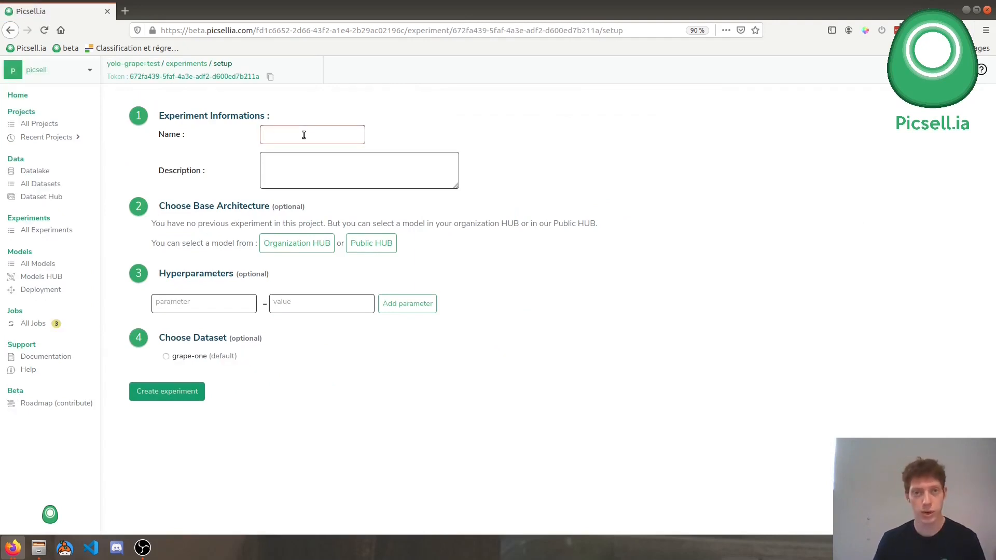
text(v1)
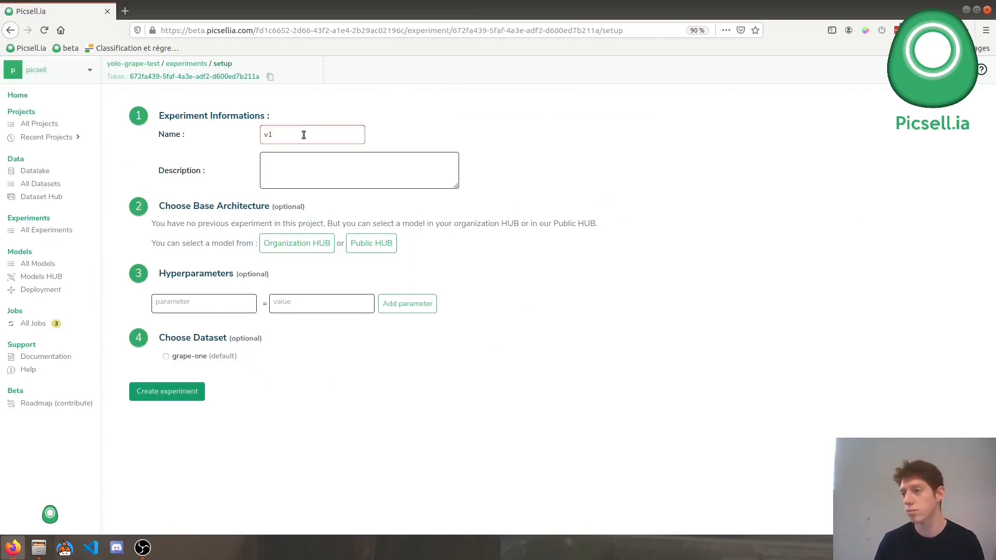
click(296, 243)
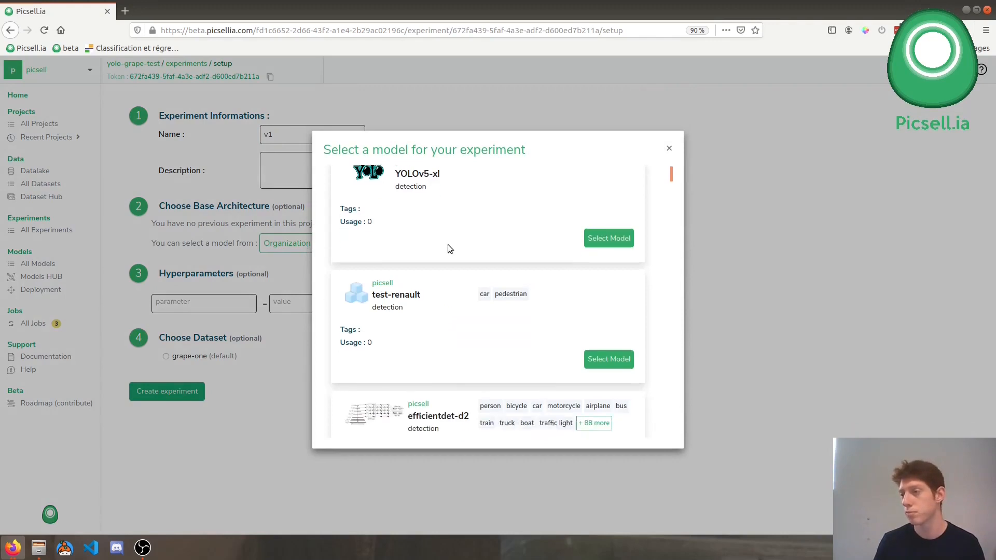
scroll(down, 3)
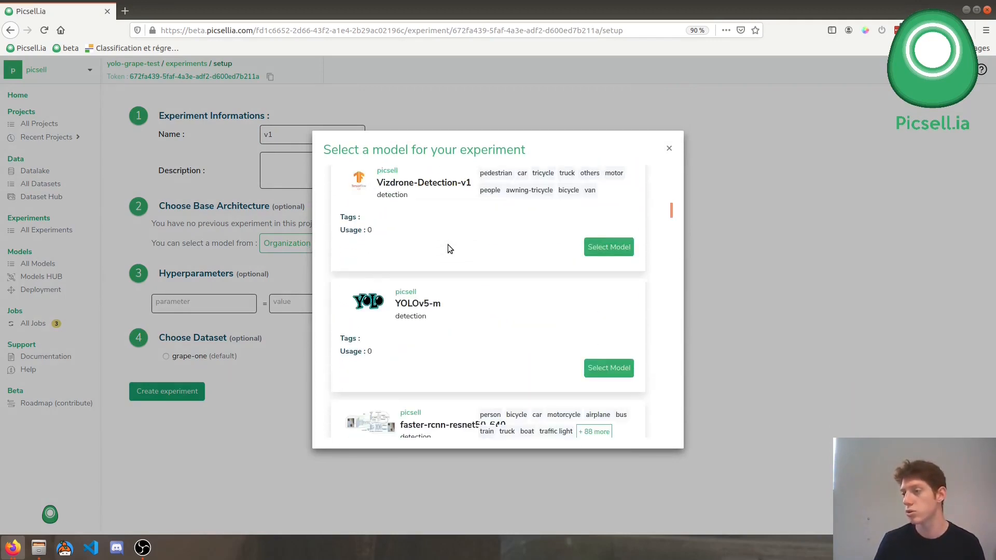
scroll(down, 3)
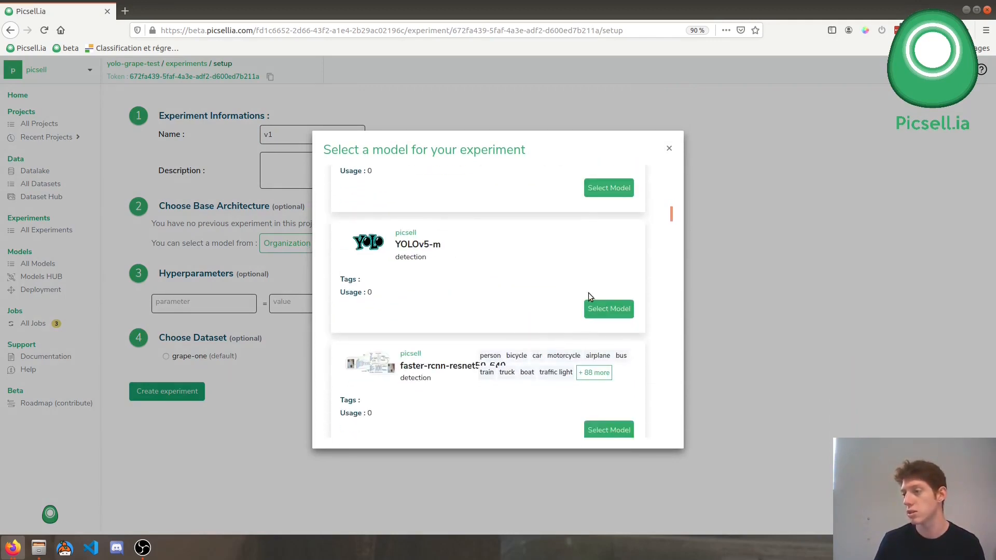
click(607, 308)
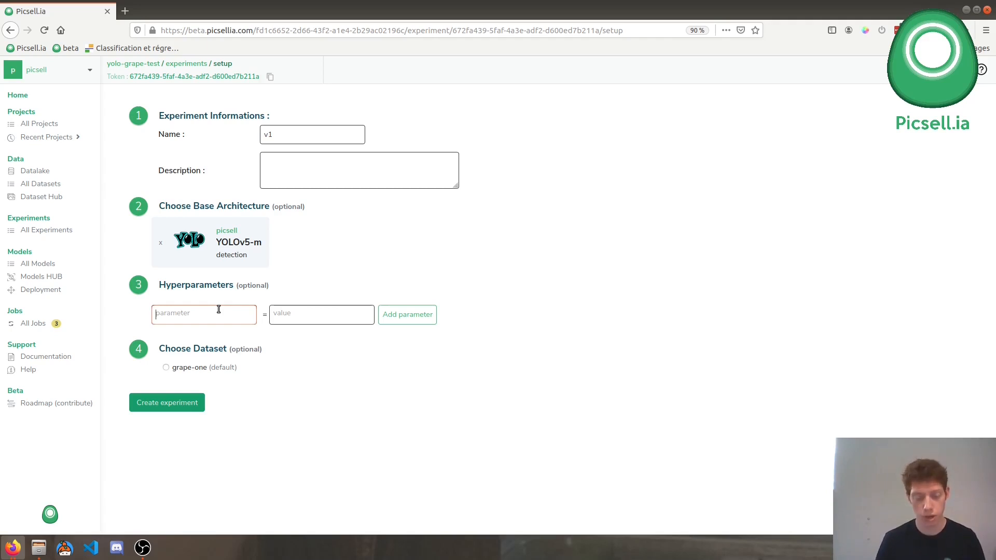
- Add hyperparameters steps = 100 and batch_size = 1 to experiment v1
text(steps)
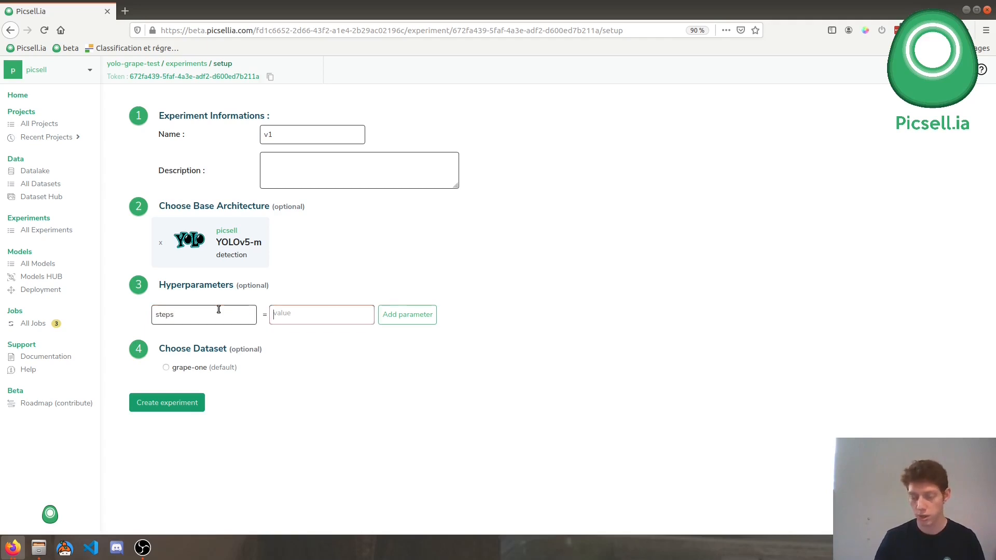
click(406, 314)
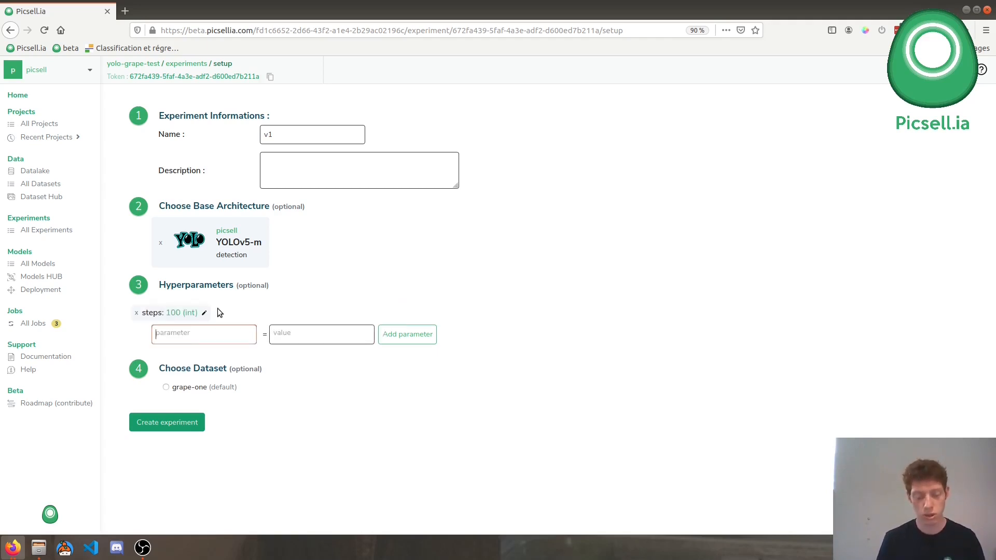
text(batch_size)
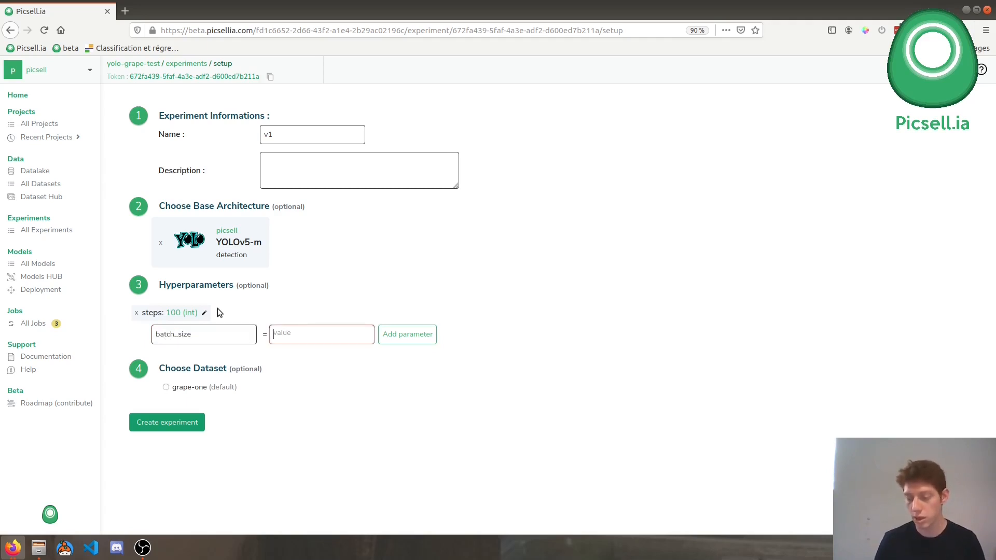
text(1)
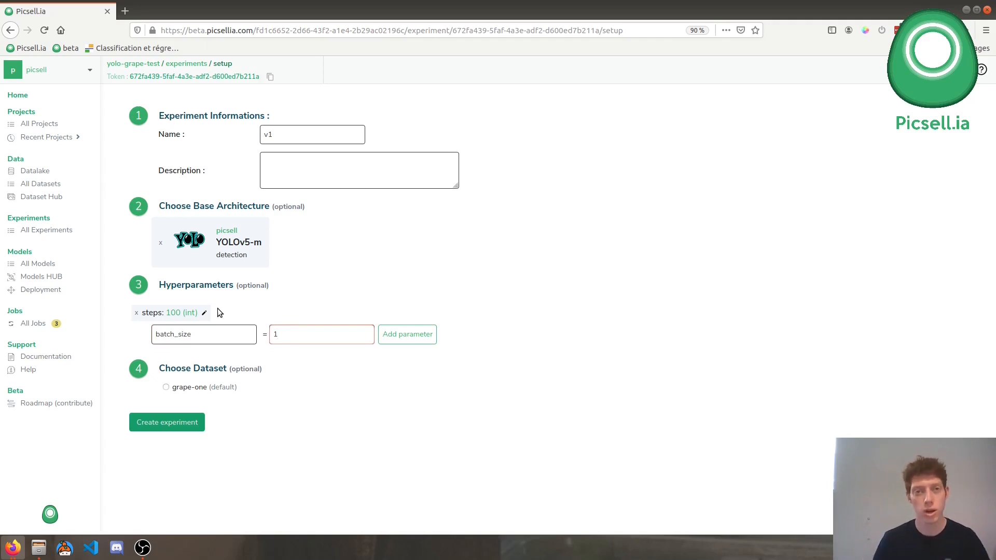
click(408, 334)
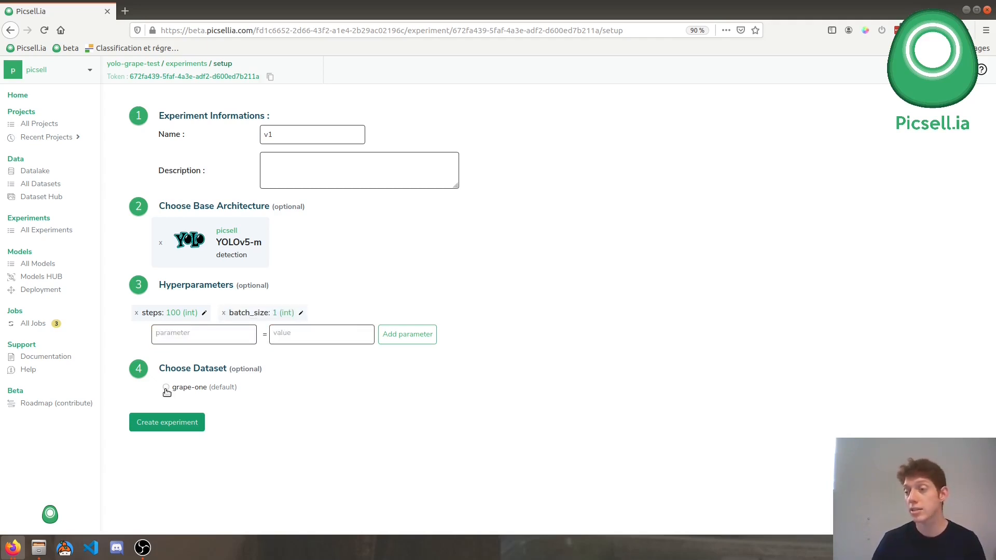
- Choose the grape-one dataset and create the v1 experiment
click(163, 387)
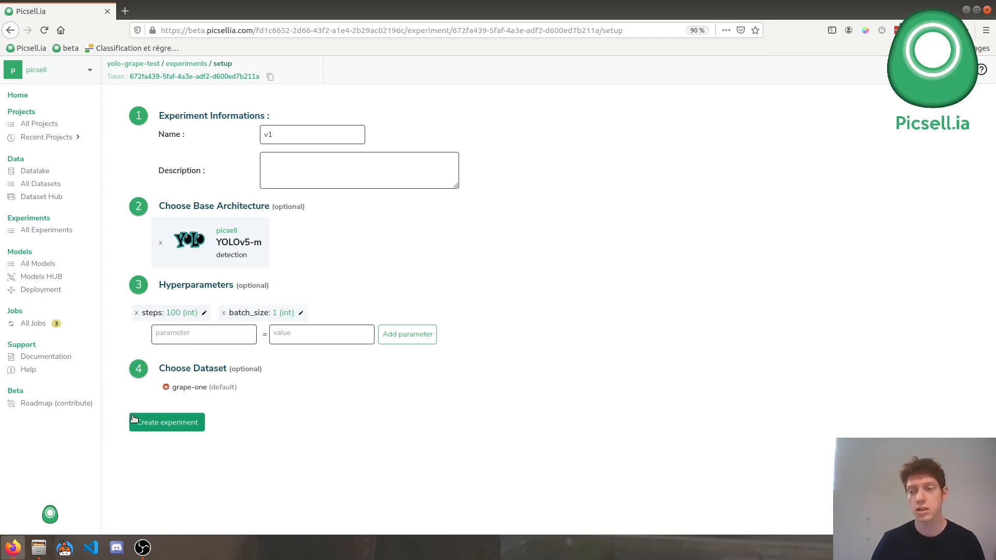
click(166, 421)
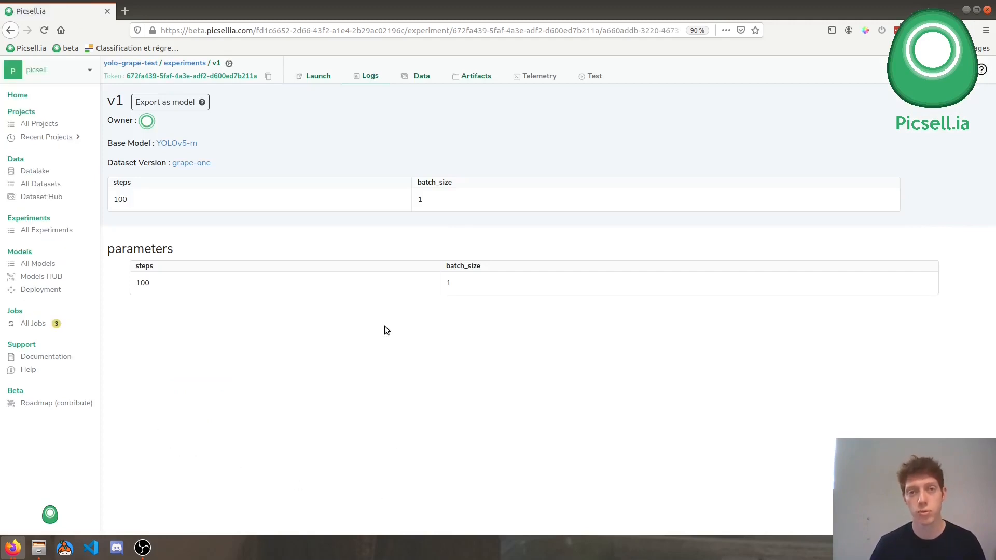
mouse_move(384, 221)
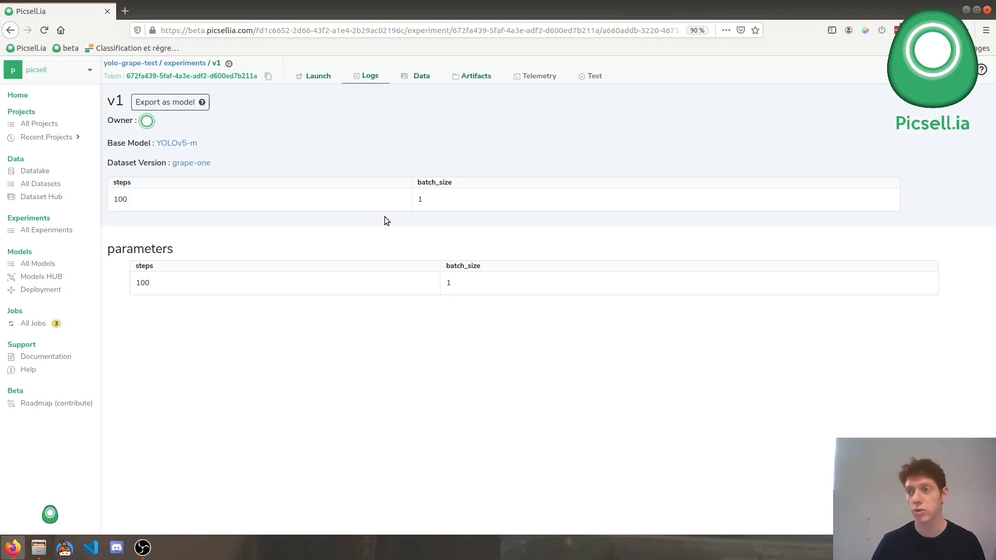
mouse_move(176, 143)
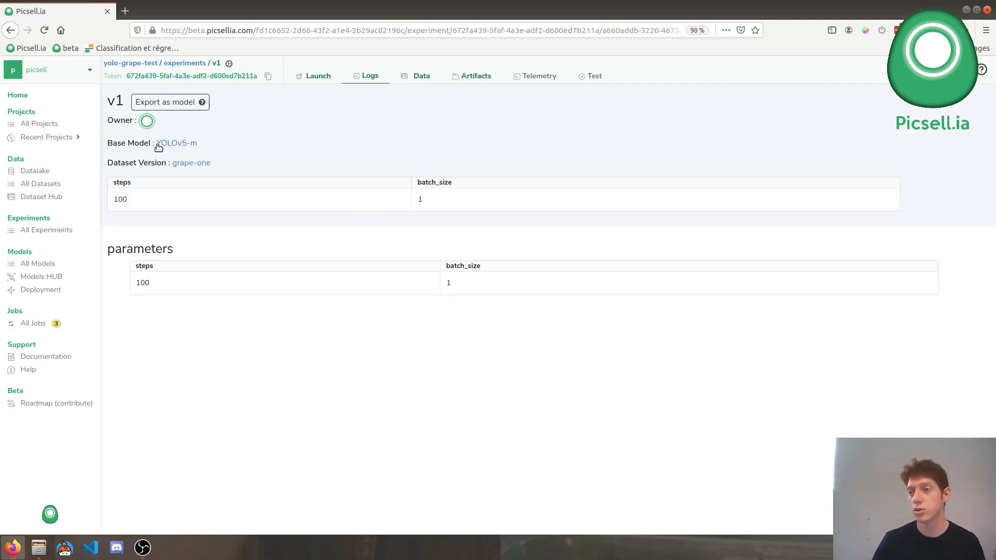
mouse_move(271, 156)
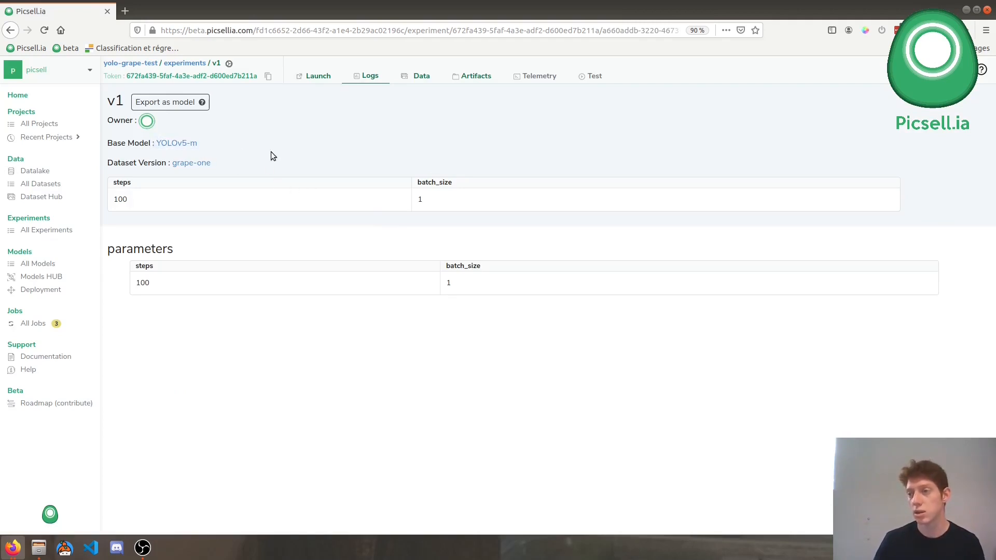
mouse_move(252, 172)
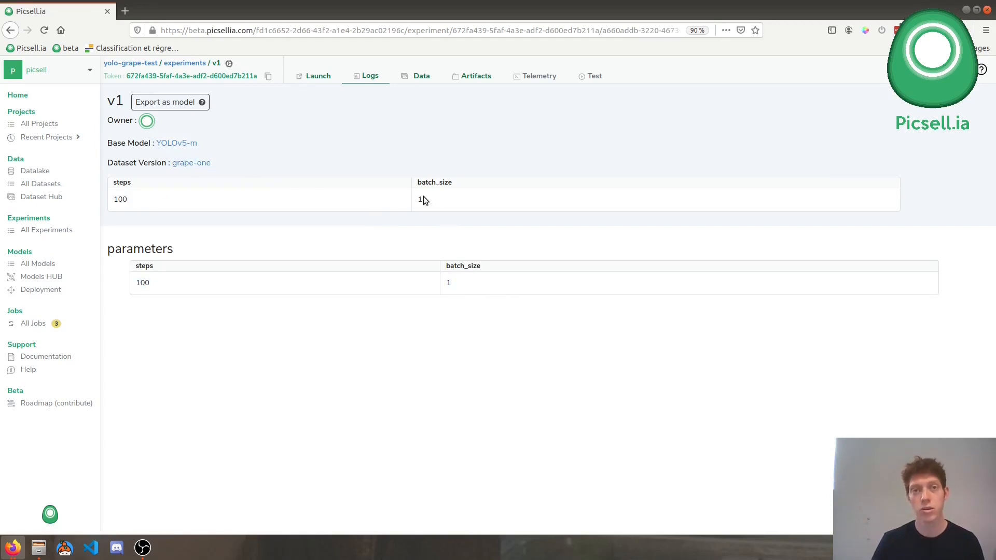
mouse_move(335, 94)
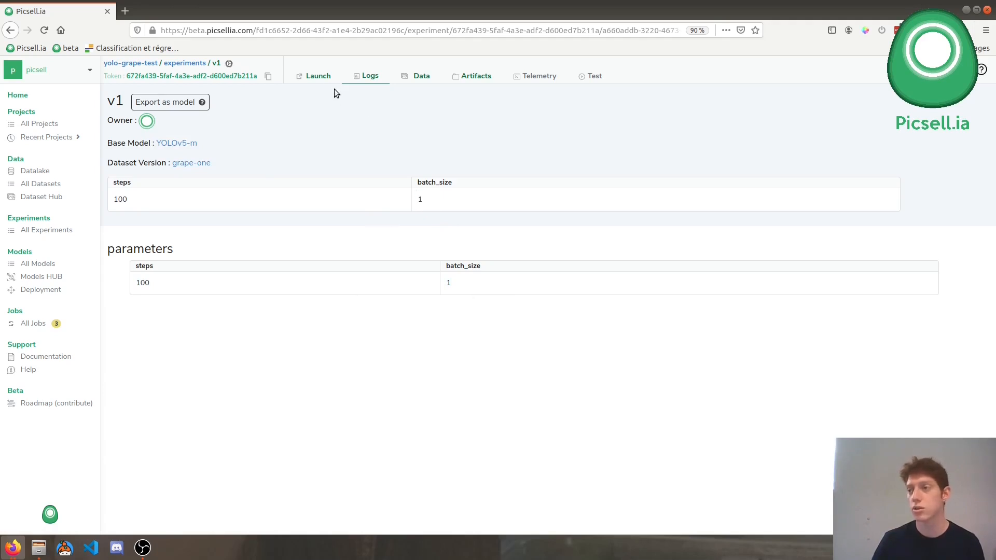
- Launch experiment v1 via the Google Colab notebook from the Launch tab
click(318, 76)
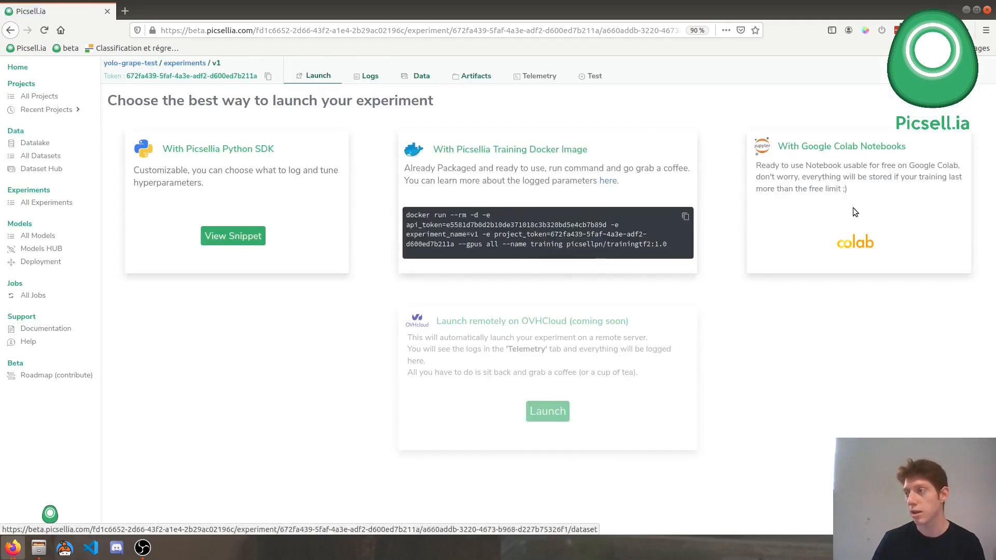
click(855, 243)
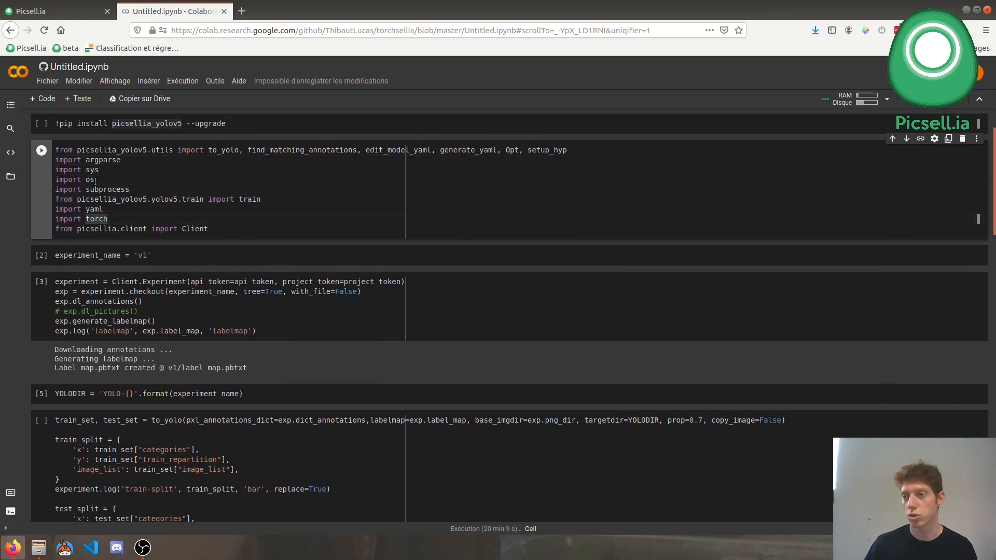
- Run the v1 checkout, label map, YOLO train/test split conversion and generate_yaml cells
scroll(down, 3)
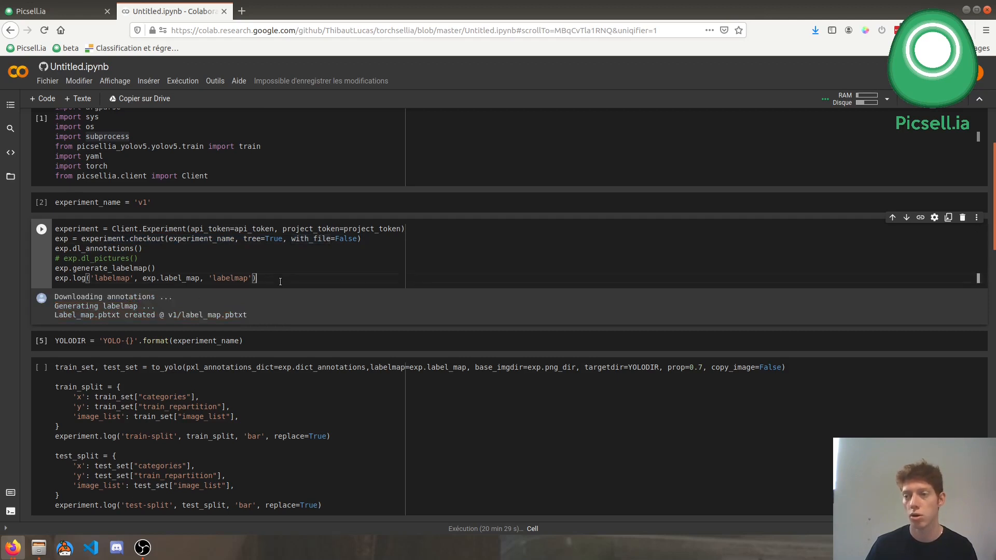
scroll(down, 3)
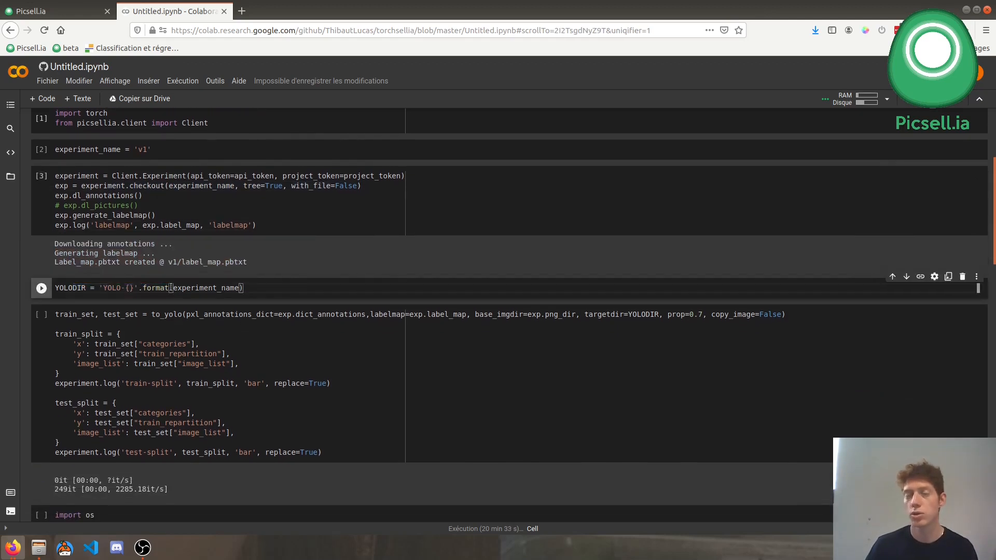
scroll(down, 3)
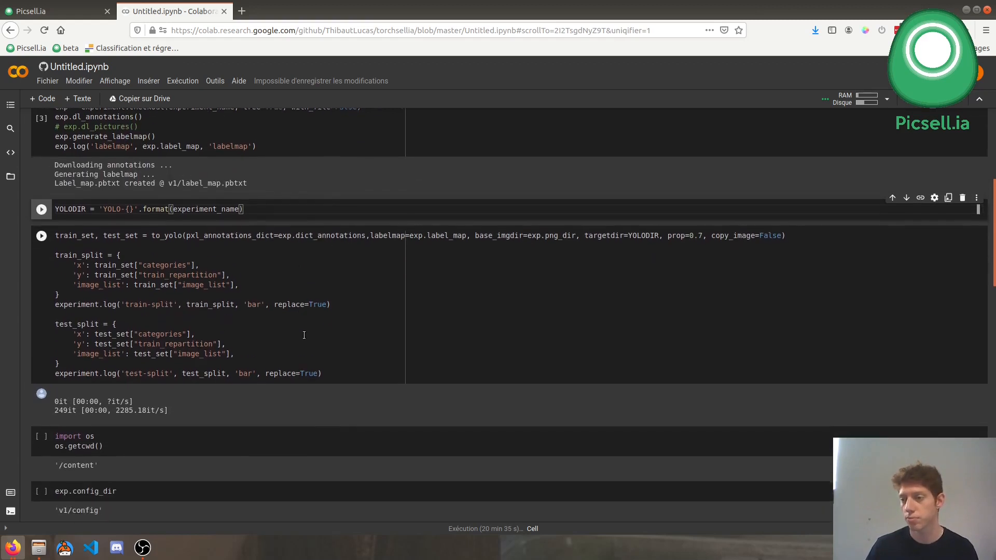
click(40, 209)
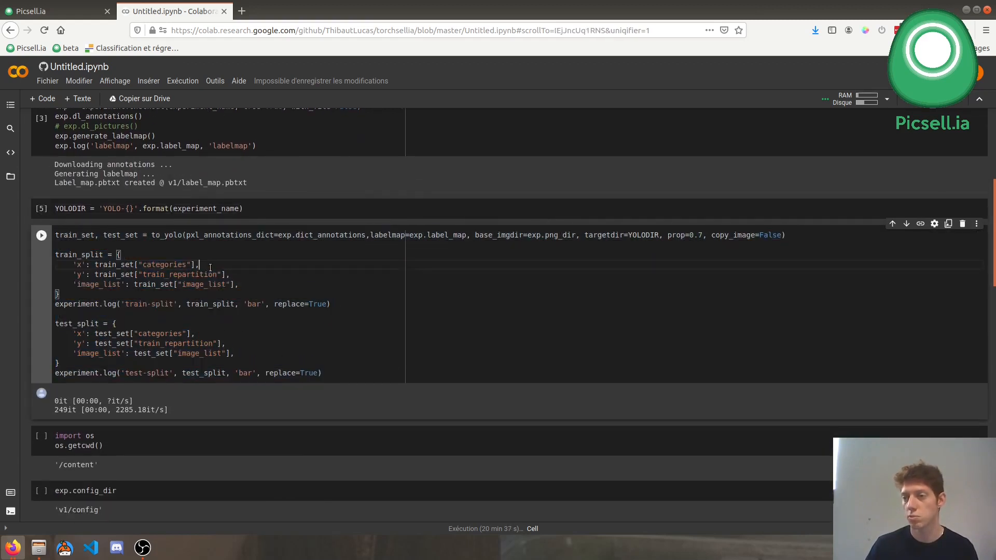
scroll(down, 3)
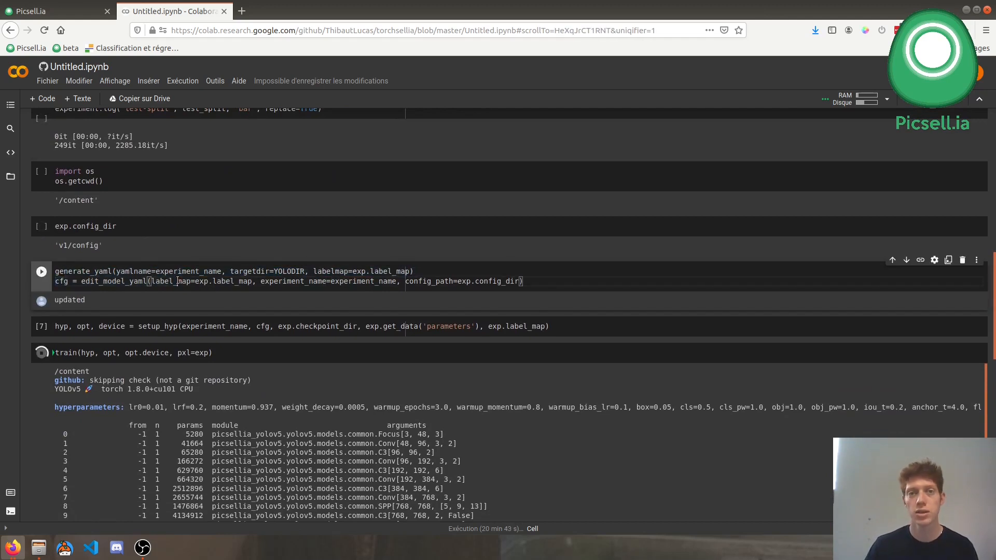
- Run setup_hyp and train(hyp, opt, opt.device, pxl=exp), following the first epochs' training log
scroll(up, 3)
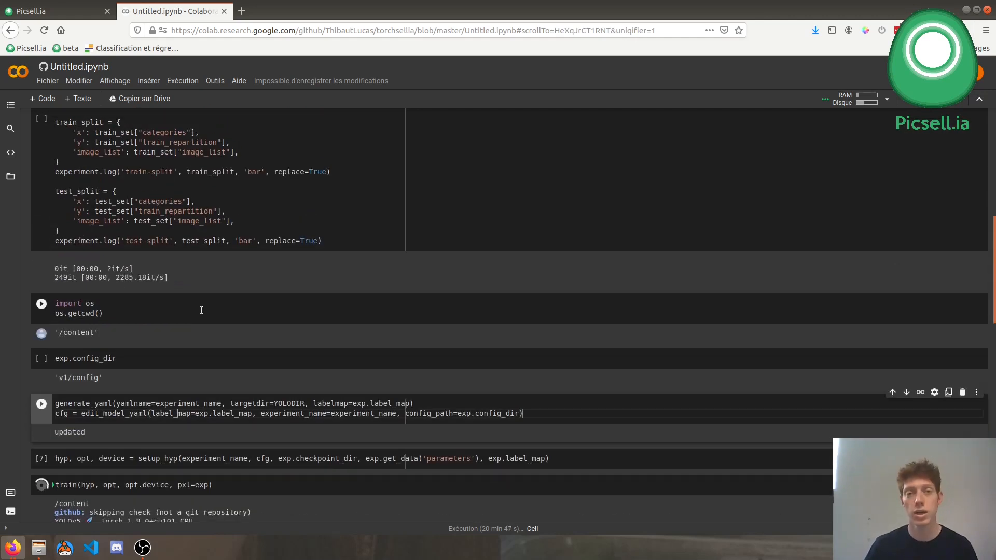
scroll(down, 3)
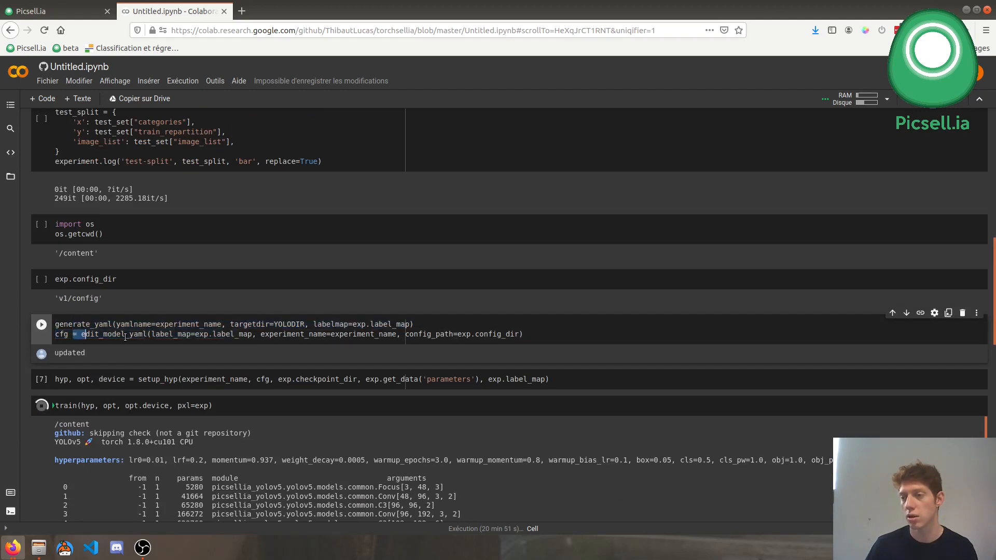
scroll(down, 3)
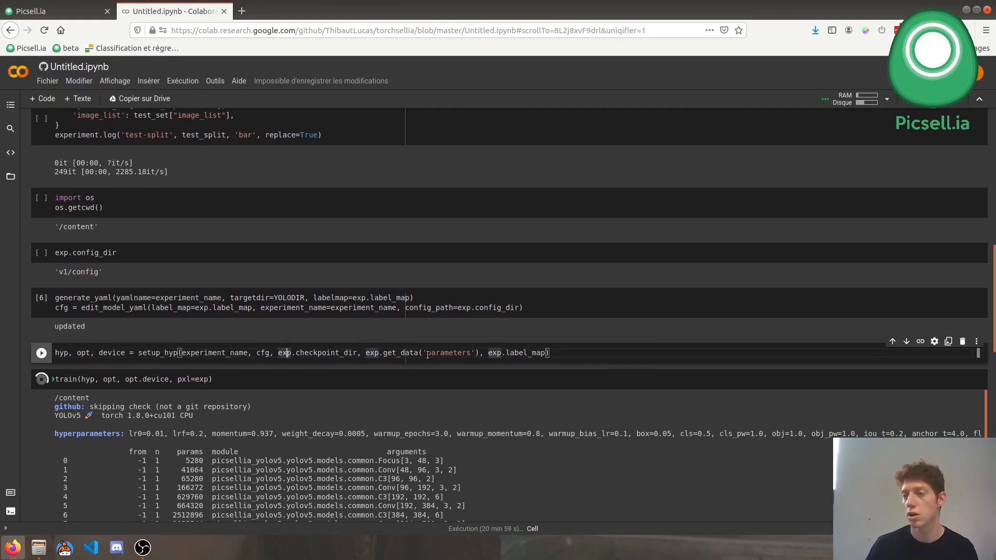
double_click(450, 353)
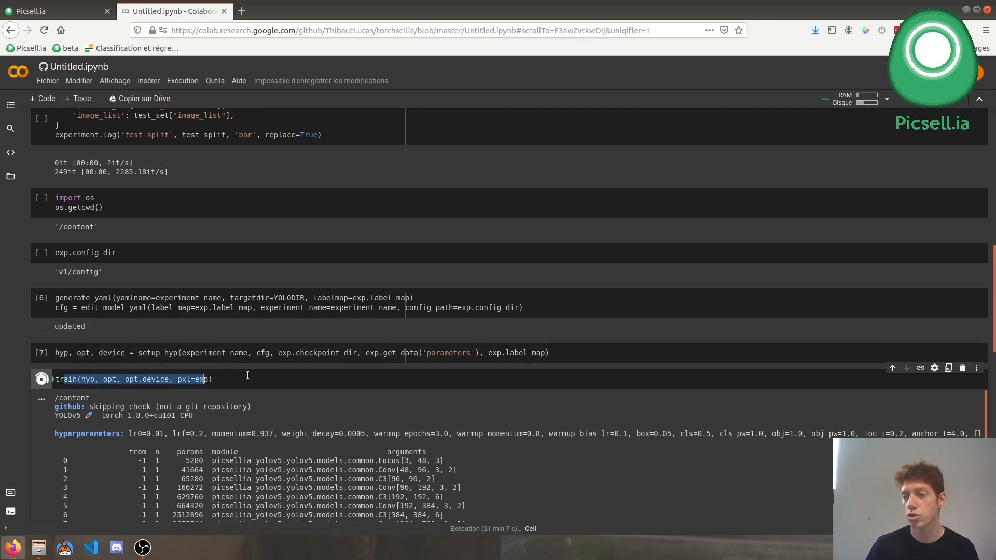
scroll(down, 3)
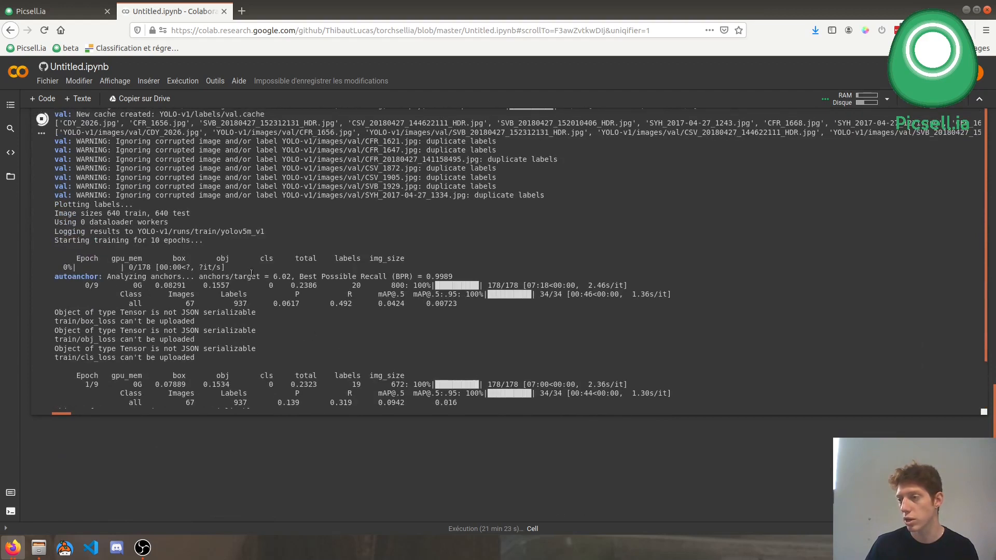
scroll(down, 3)
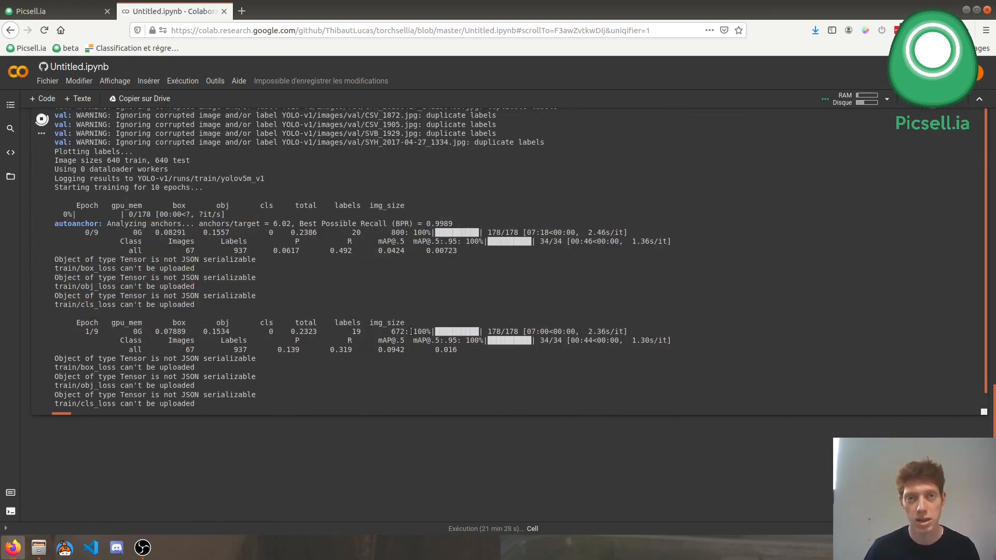
click(57, 11)
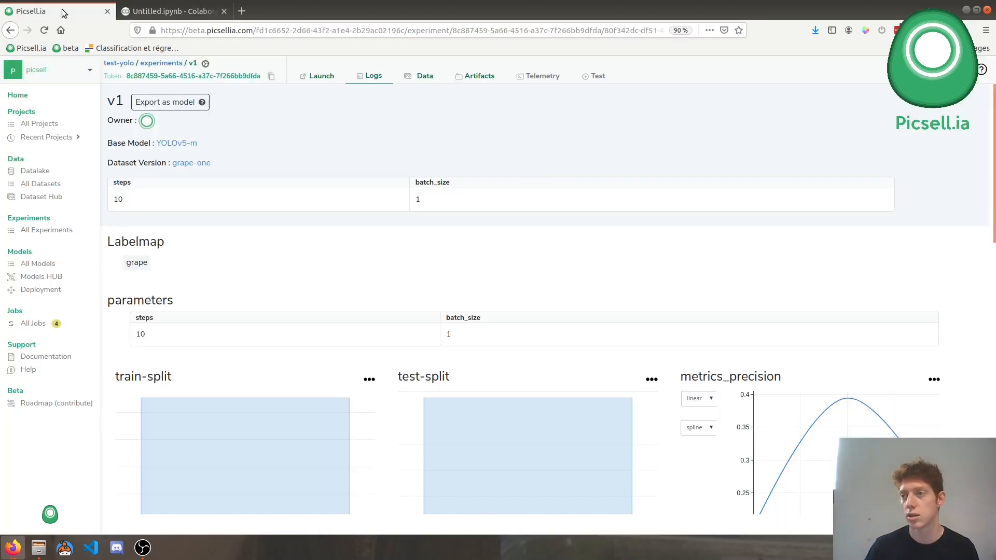
scroll(down, 3)
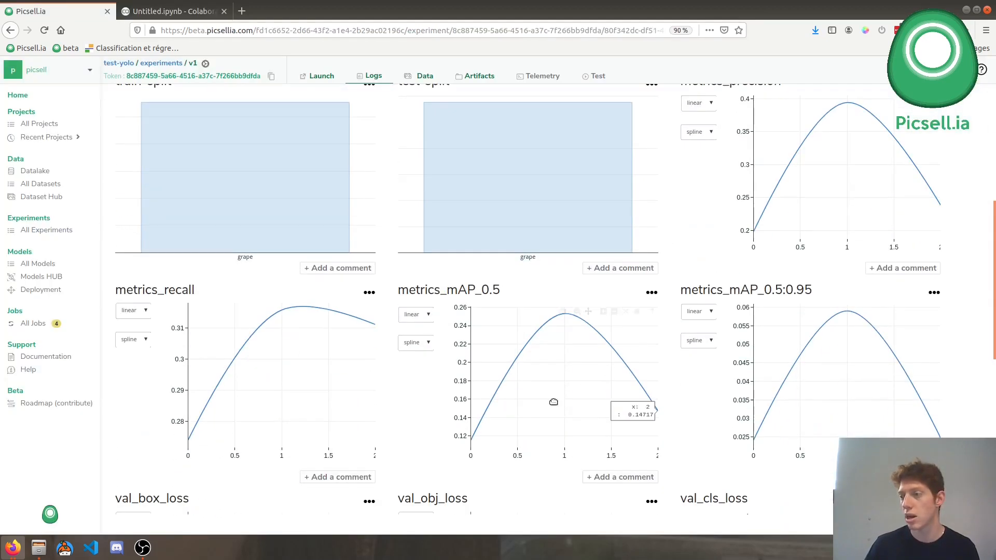
scroll(down, 3)
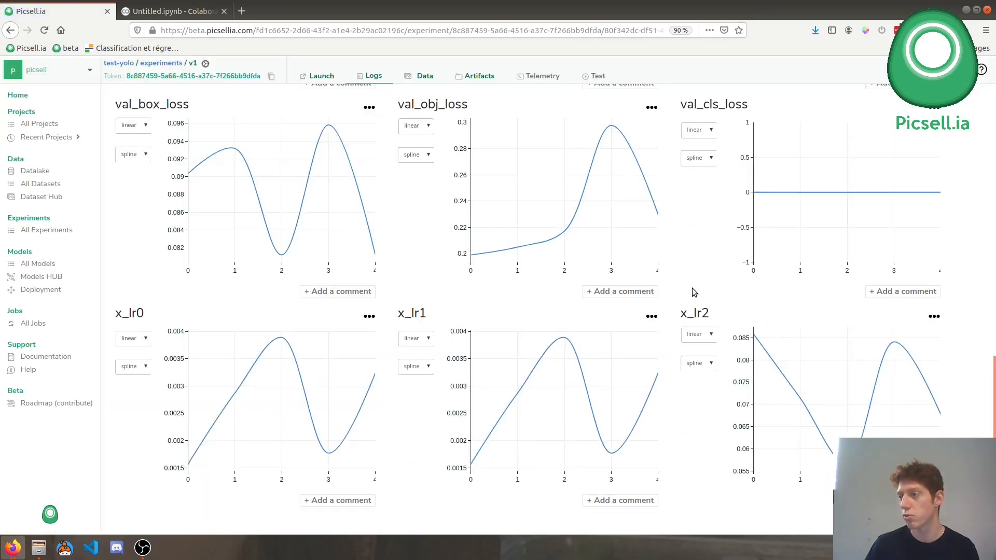
scroll(up, 3)
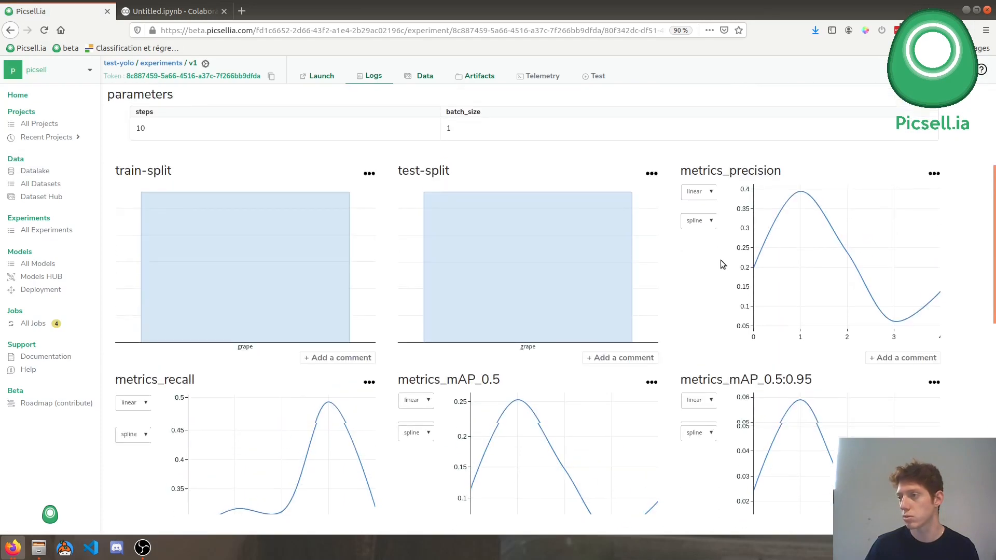
scroll(up, 3)
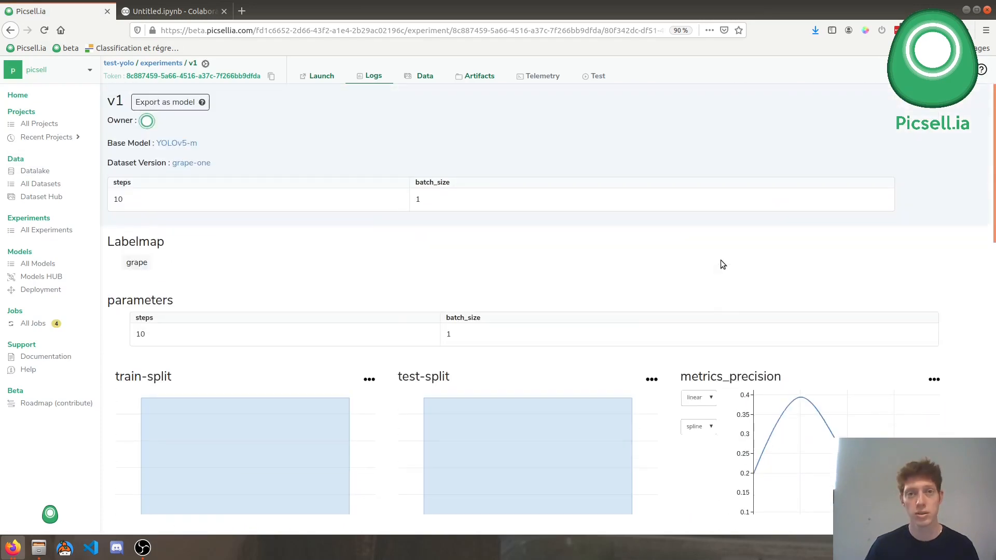
click(171, 11)
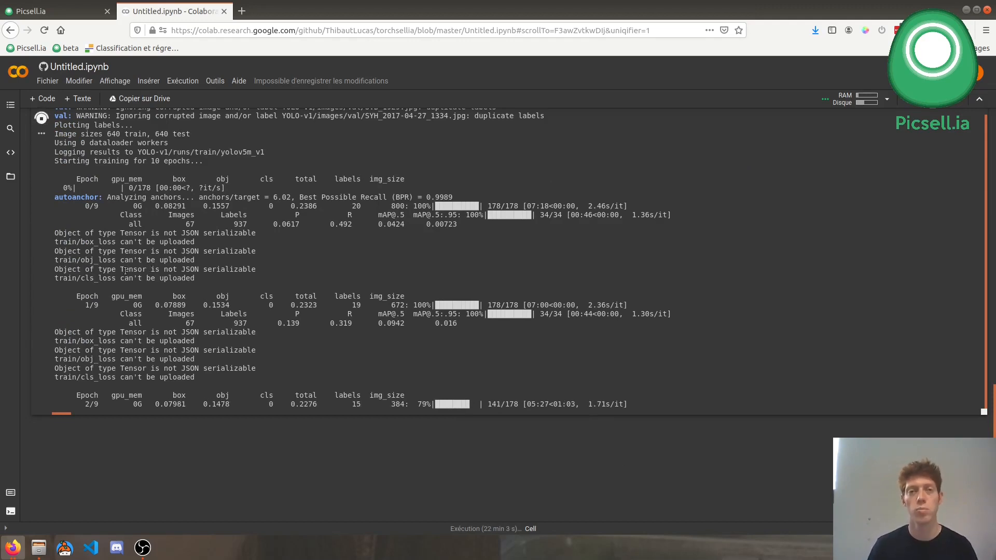
click(51, 11)
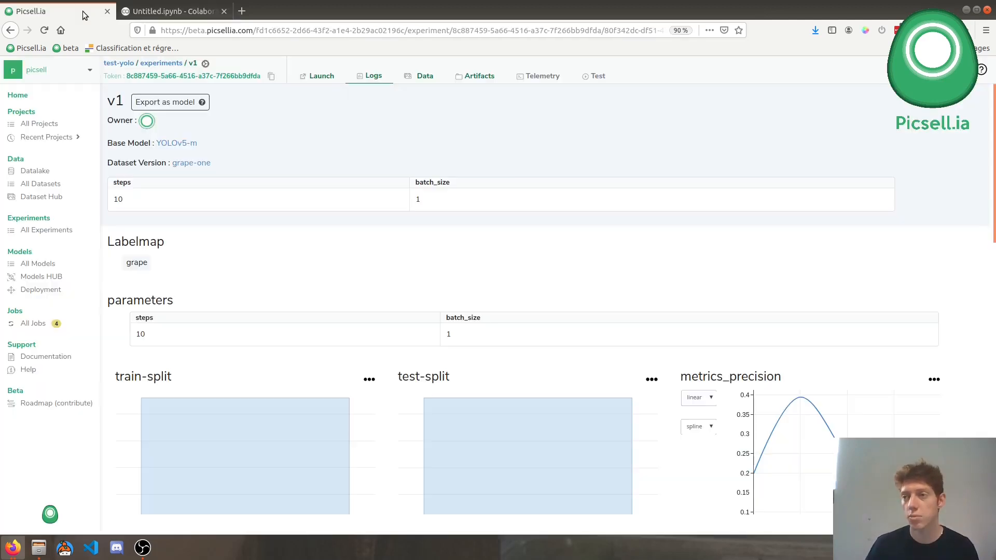
click(46, 137)
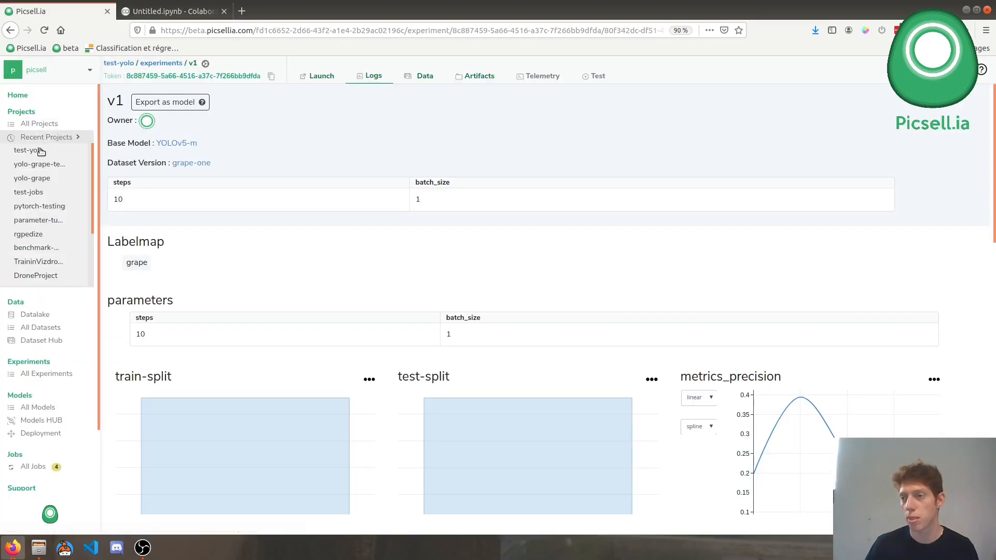
- Open the yolo-test1 experiment inside the yolo-grape project
click(32, 178)
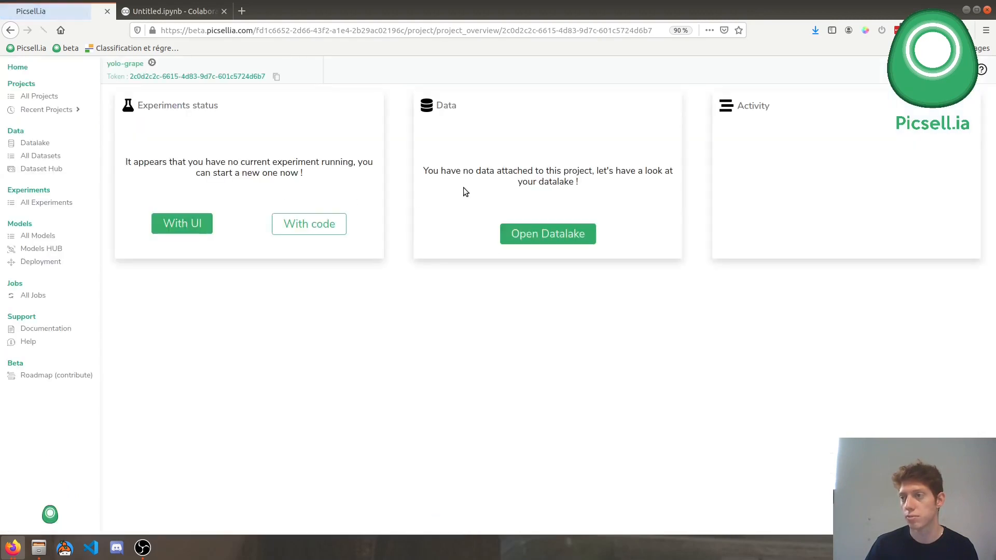
click(182, 223)
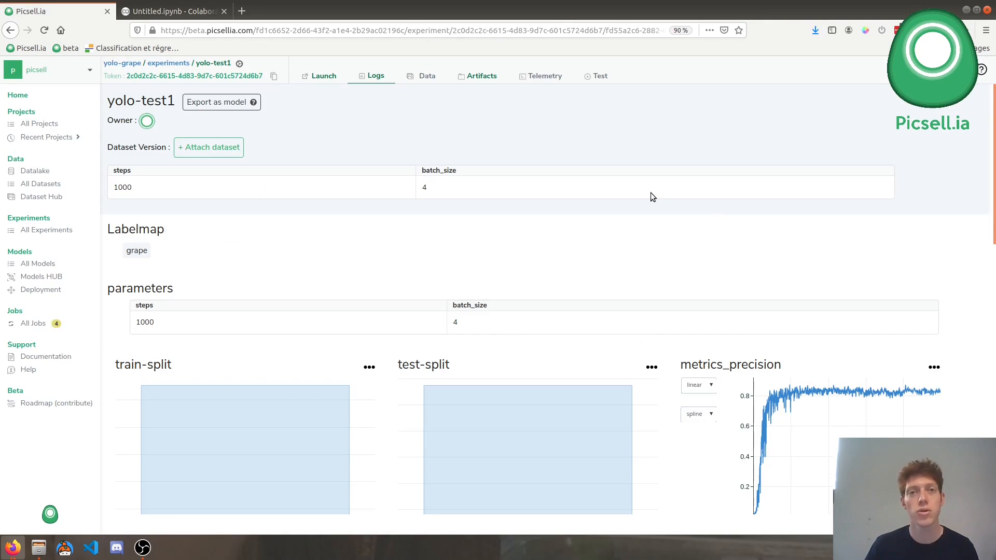
scroll(down, 3)
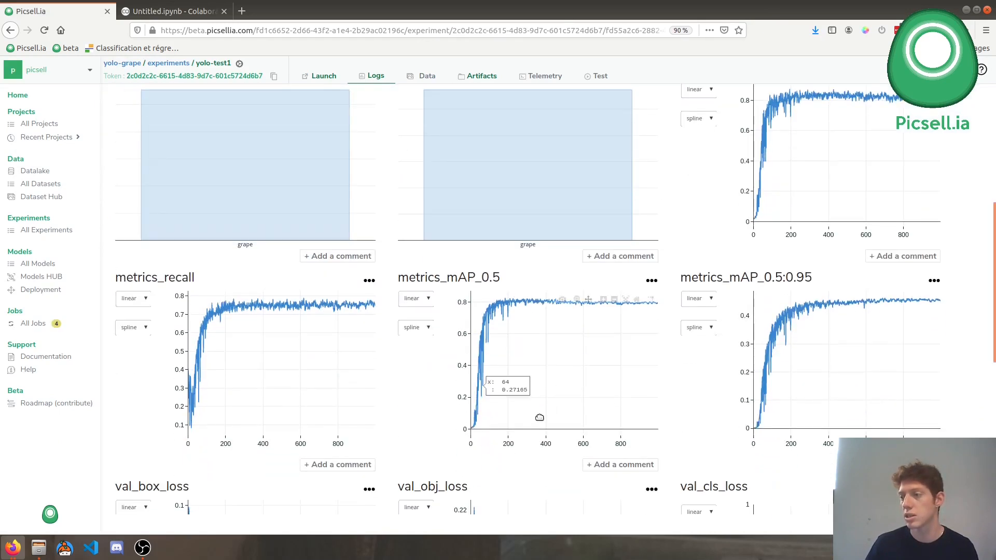
- Scroll through yolo-test1's 1000-step metric and loss charts down to the eval image grids
scroll(down, 3)
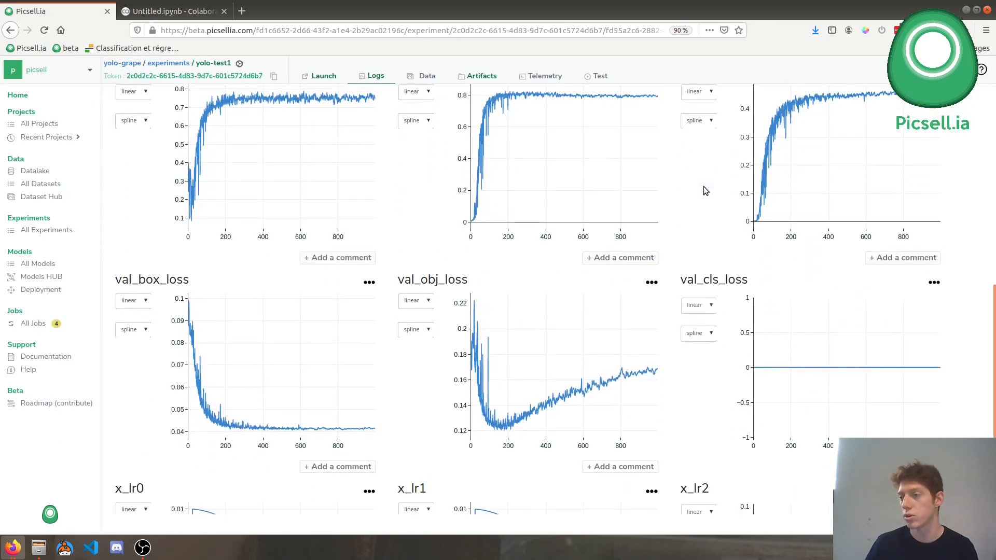
mouse_move(644, 370)
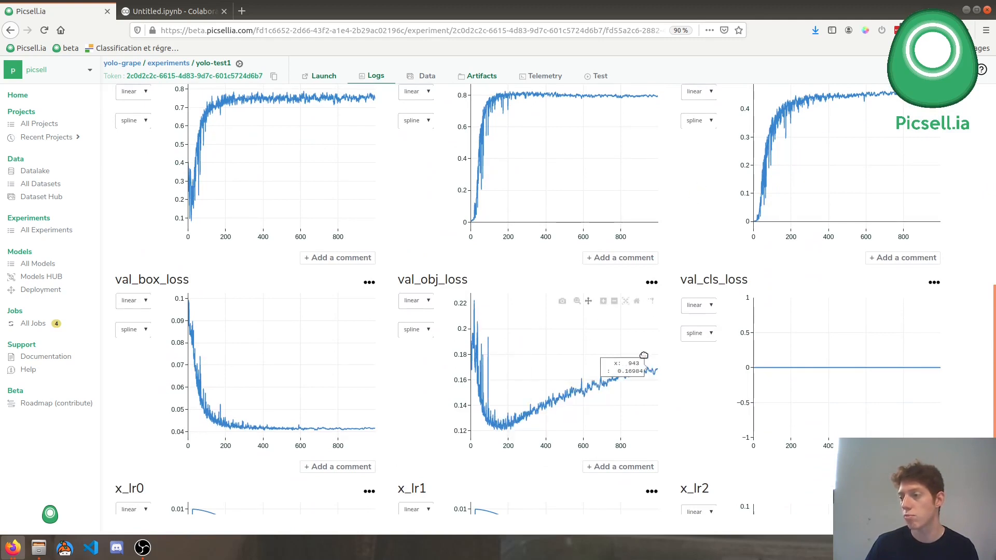
scroll(down, 3)
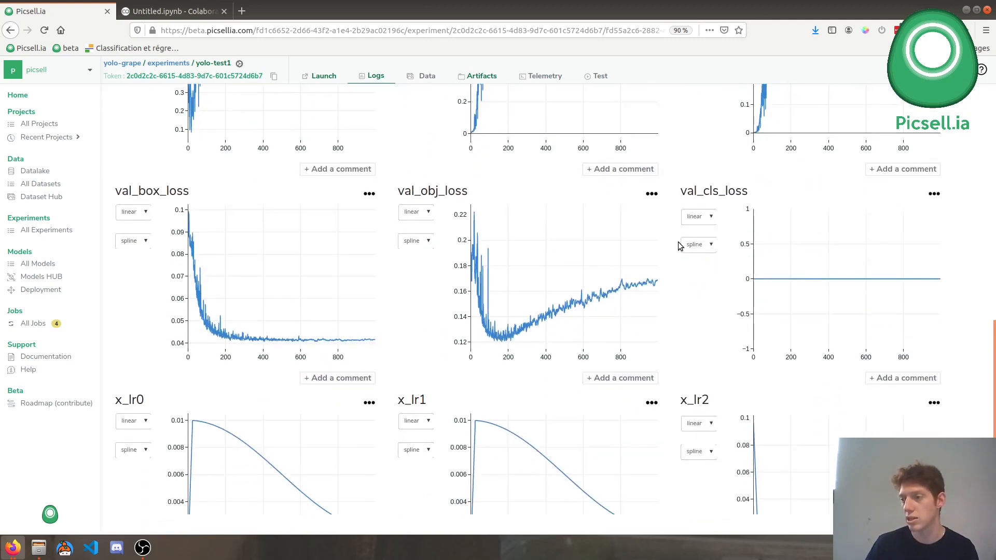
scroll(up, 3)
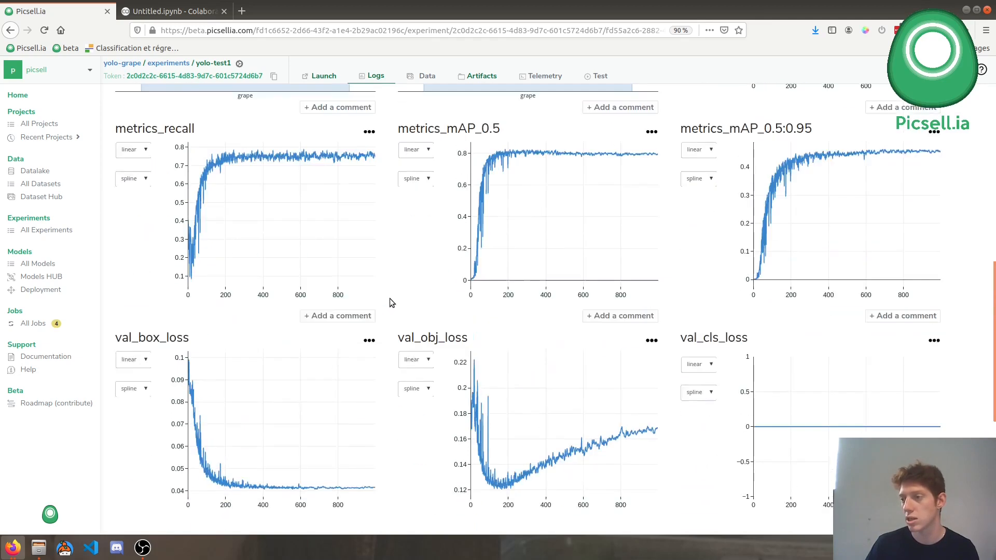
scroll(up, 3)
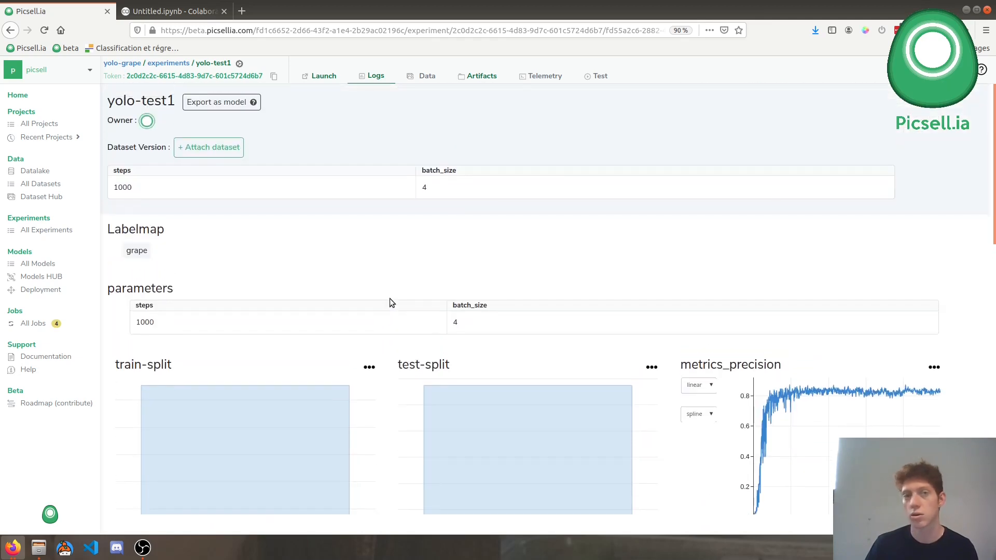
scroll(down, 3)
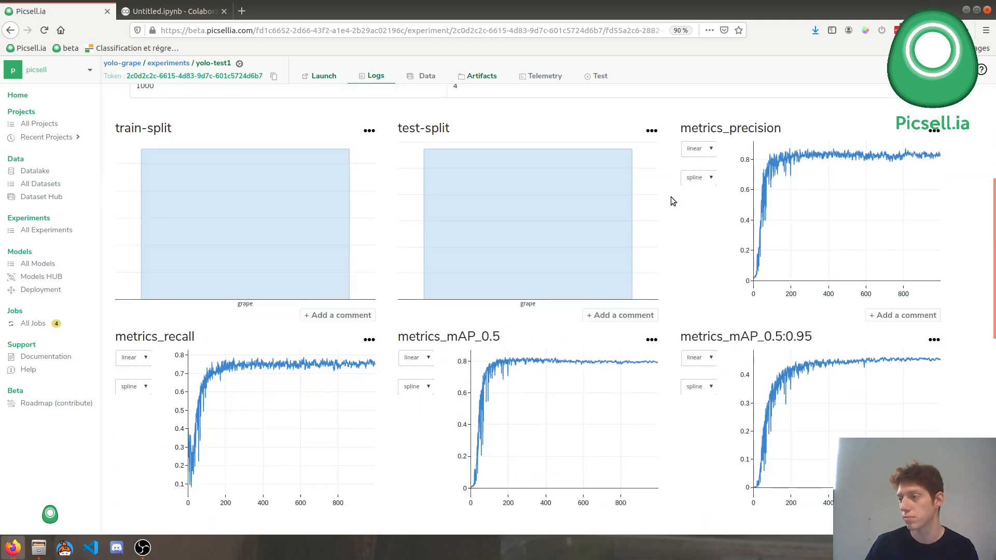
scroll(down, 3)
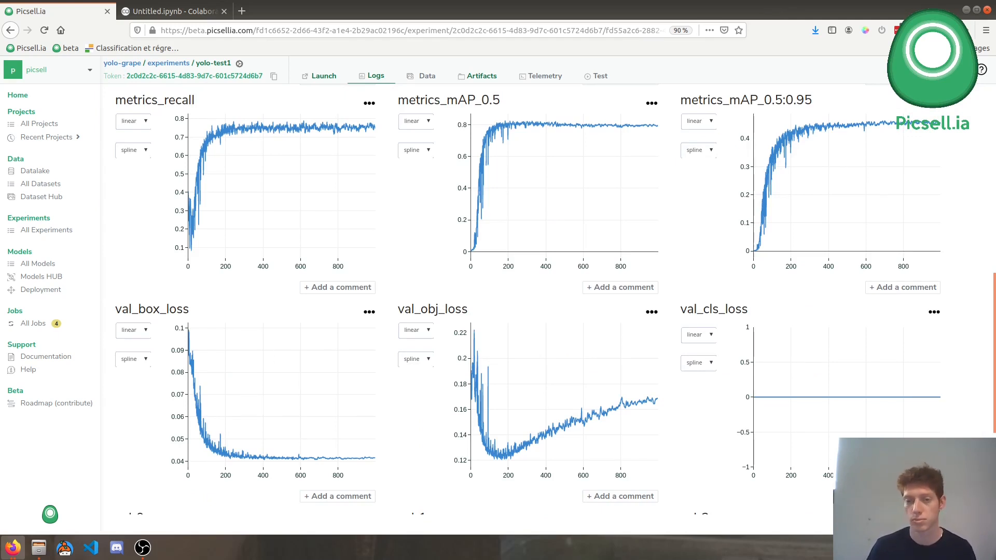
scroll(down, 3)
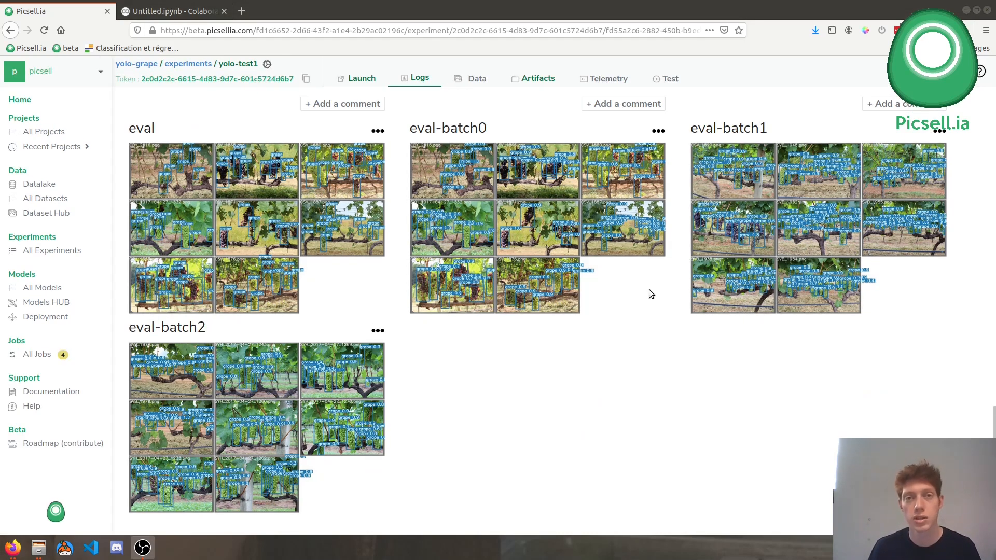
mouse_move(648, 291)
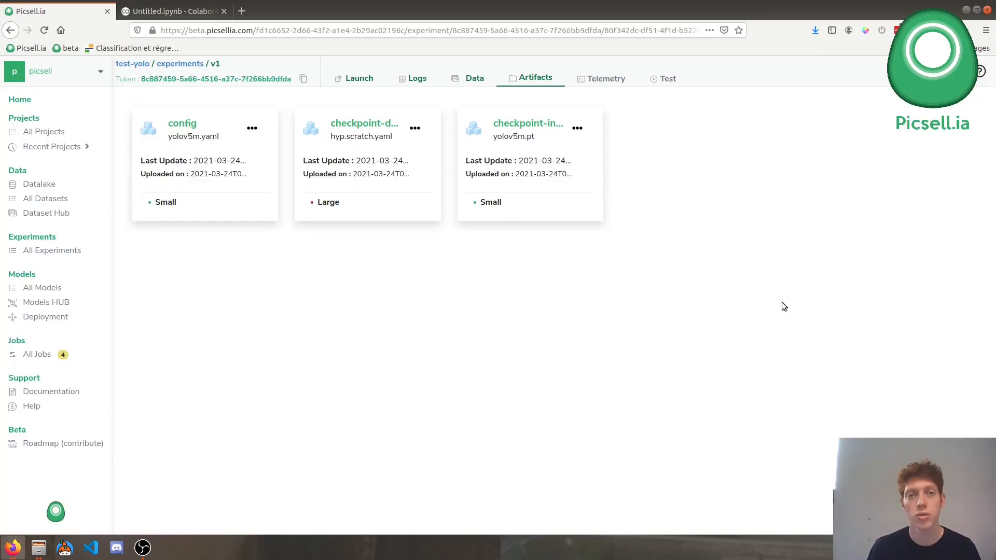
mouse_move(663, 316)
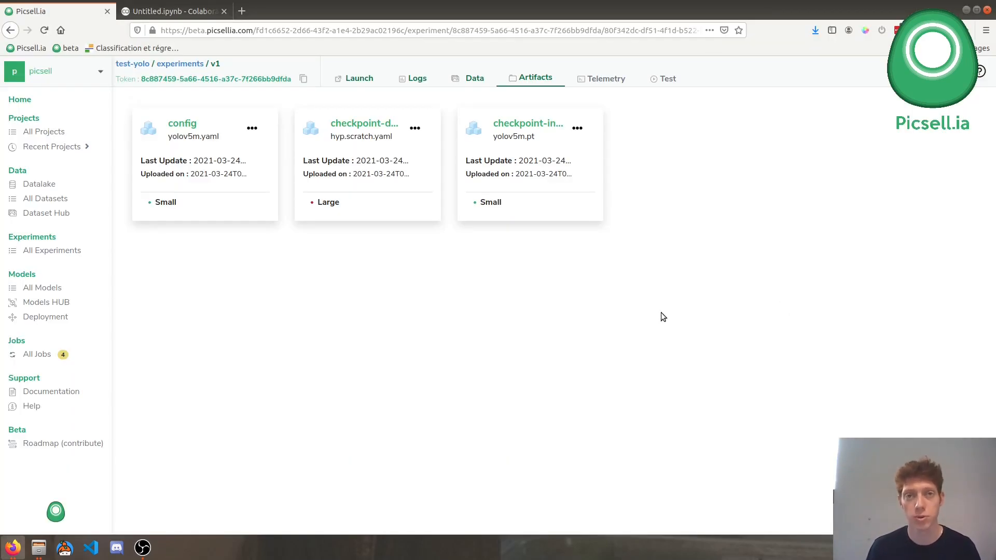
mouse_move(645, 324)
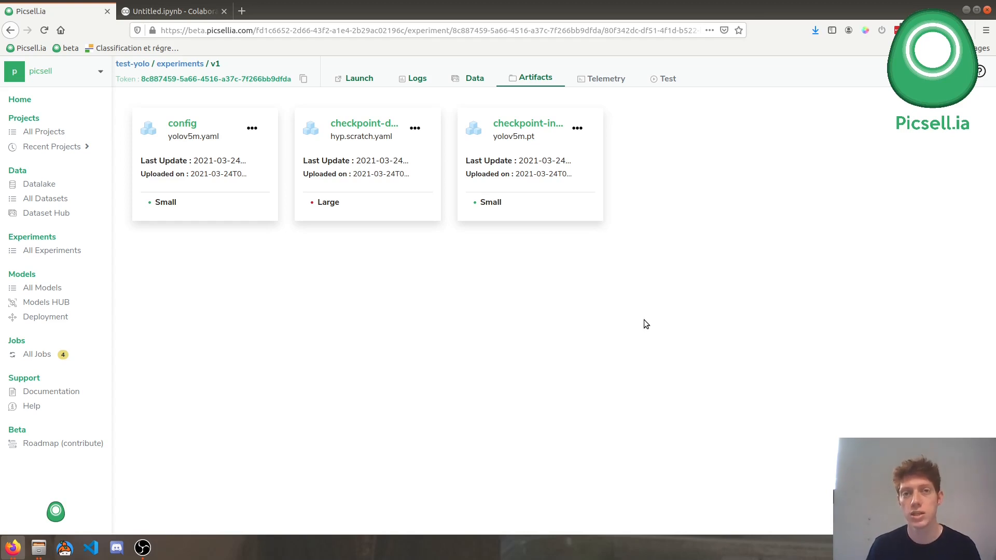
mouse_move(613, 334)
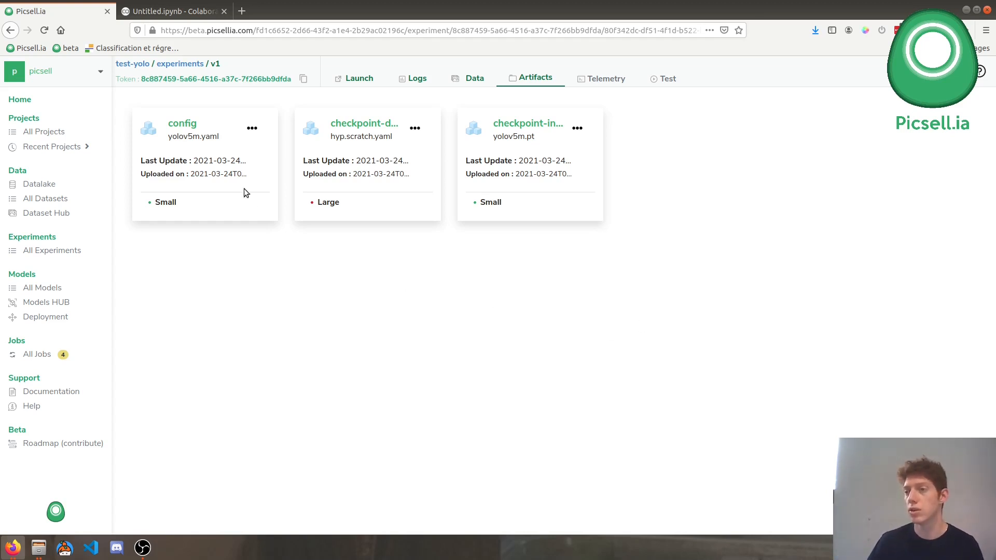
mouse_move(223, 144)
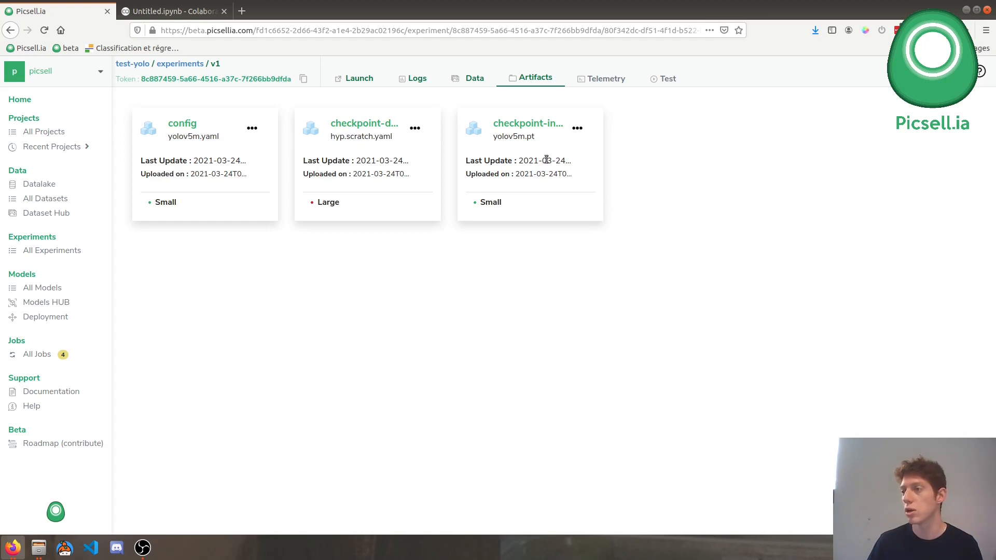
mouse_move(508, 136)
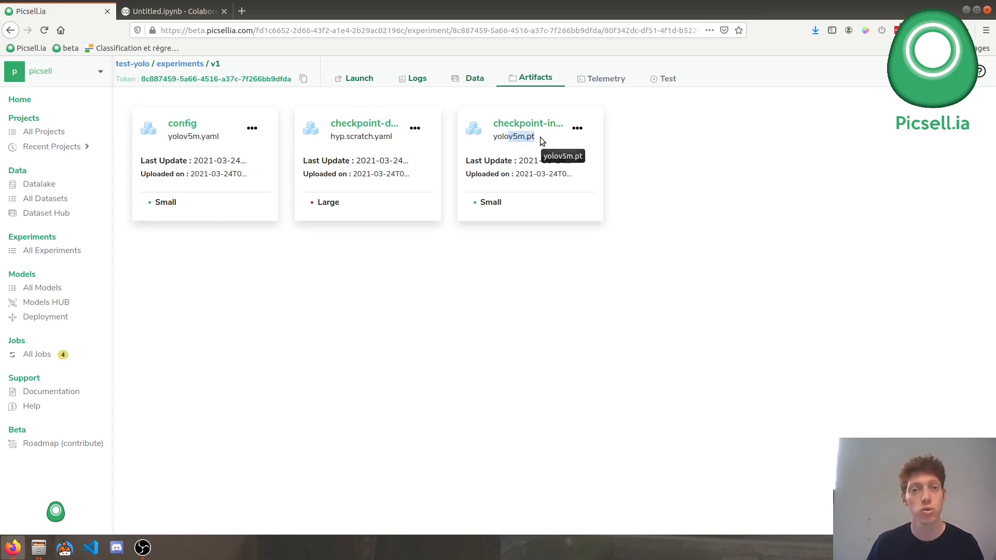
mouse_move(573, 225)
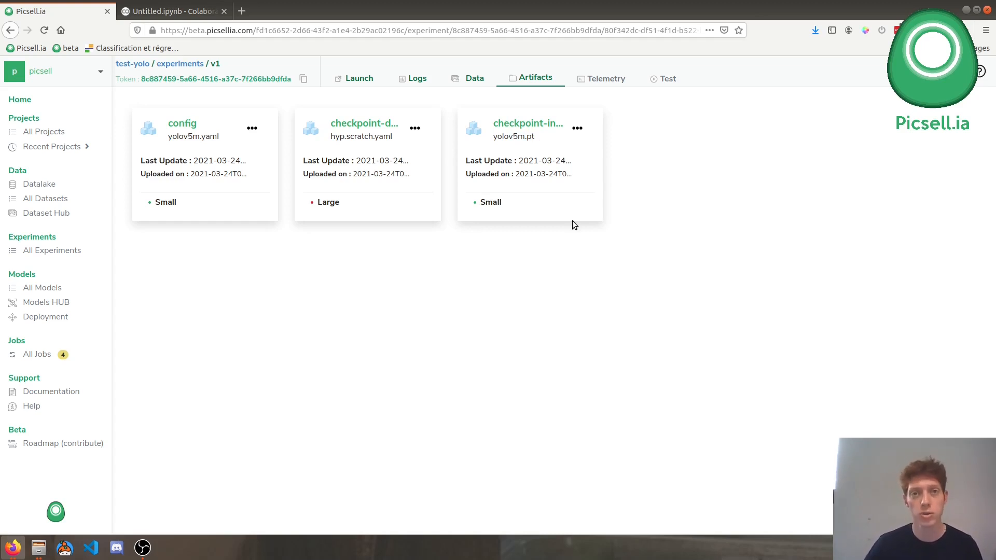
- Go to the home dashboard showing team members, datasets and recent projects
click(19, 99)
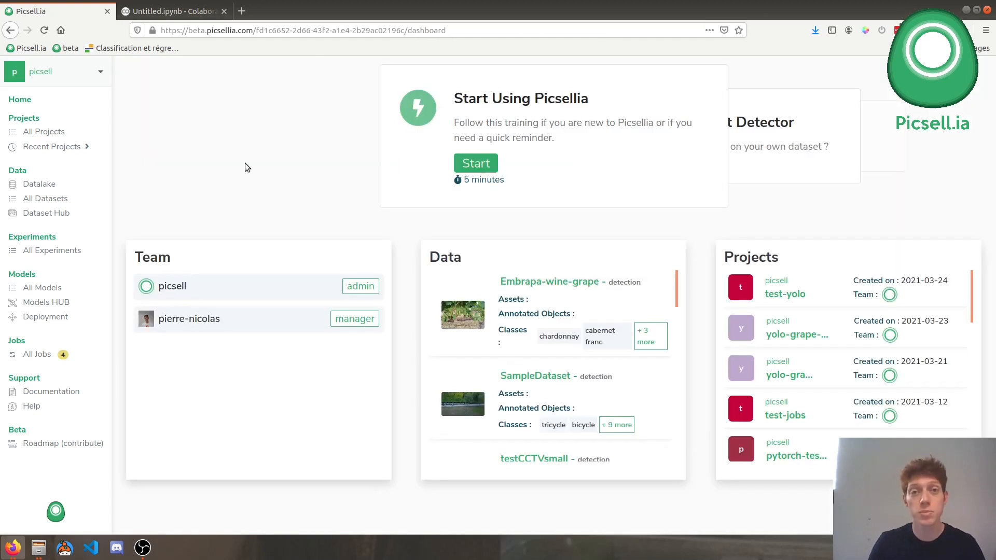